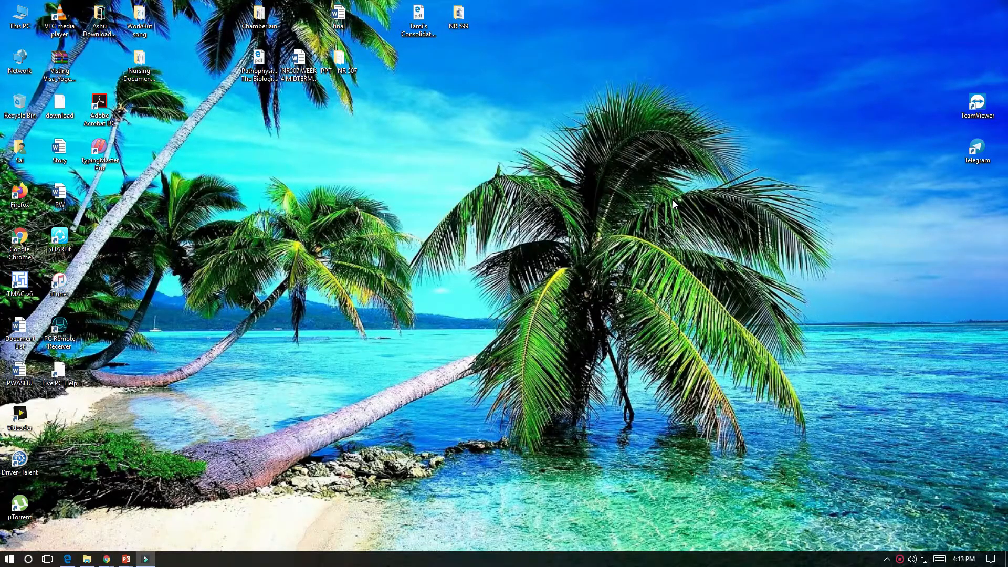
mouse_move(405, 152)
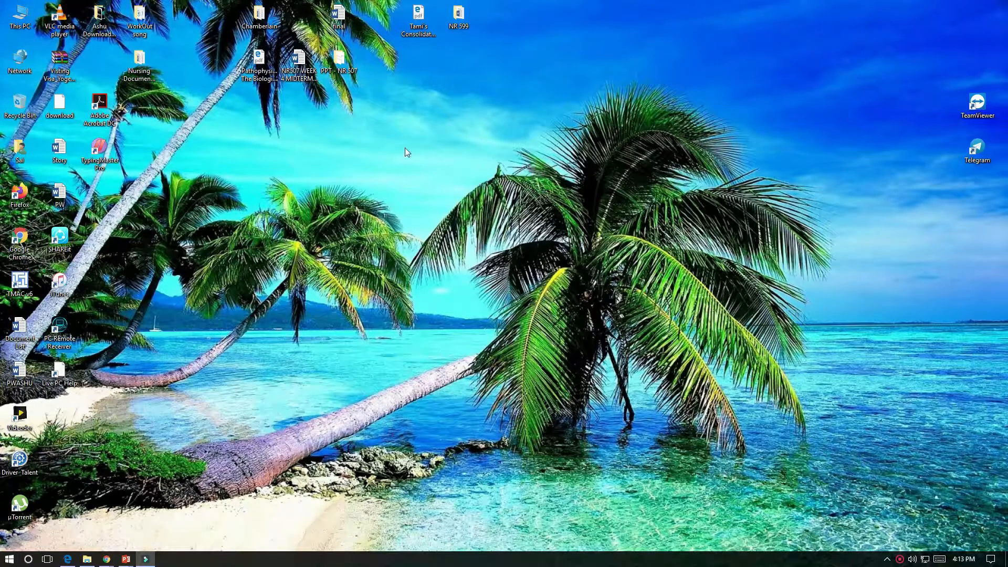
Step: Create a new Excel worksheet on the desktop, name it Documents, and open it
right_click(405, 152)
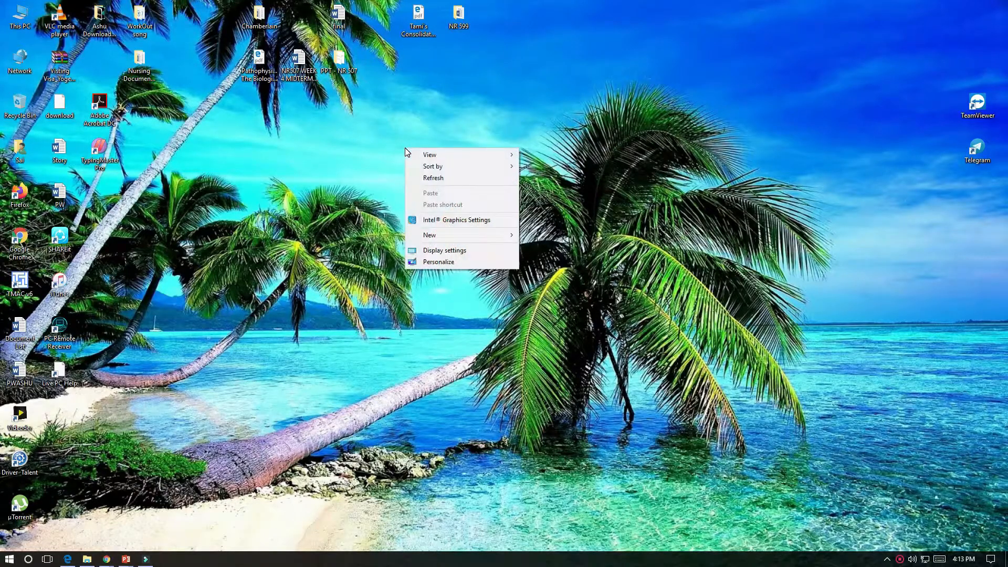
mouse_move(429, 234)
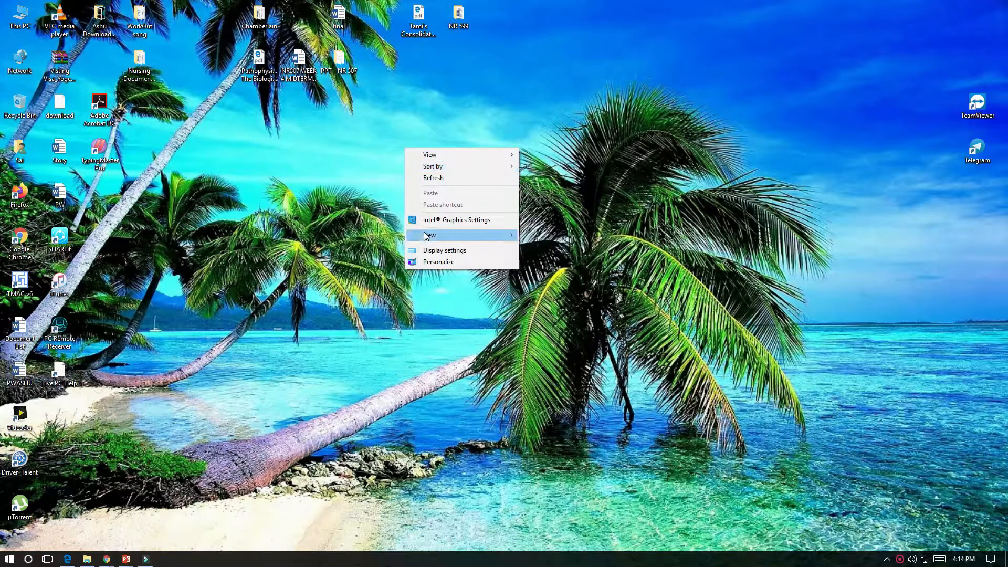
click(430, 235)
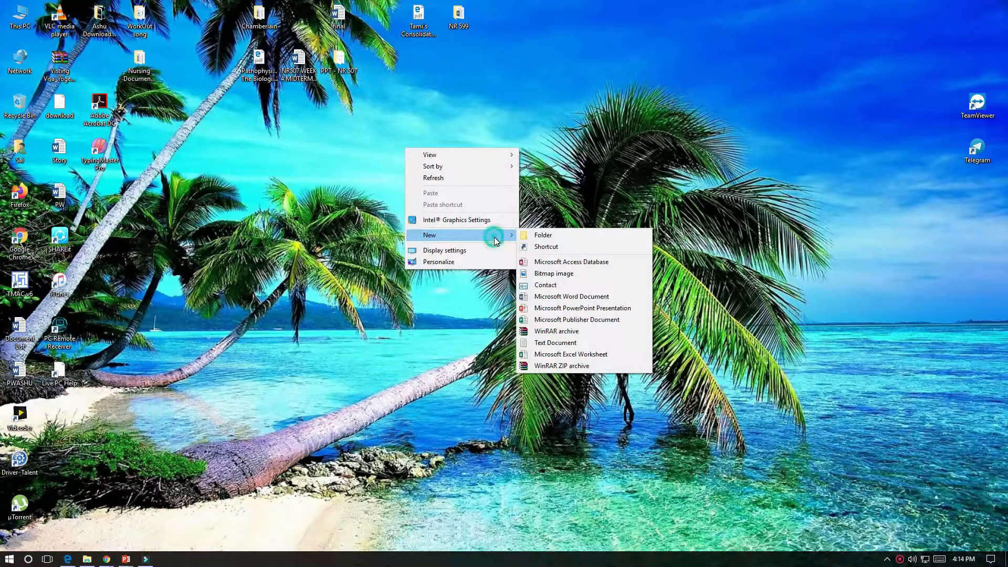
click(571, 354)
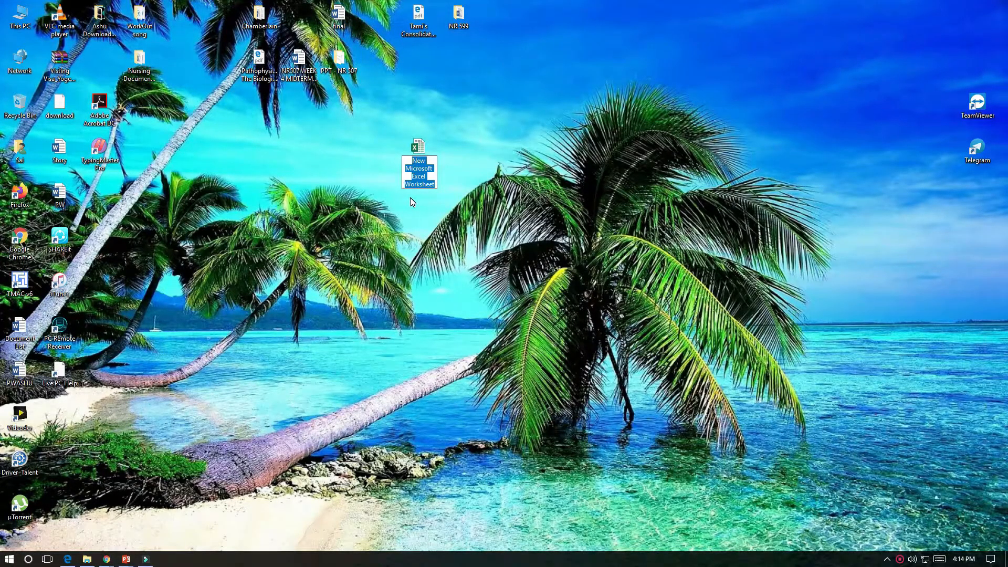
text(Dc)
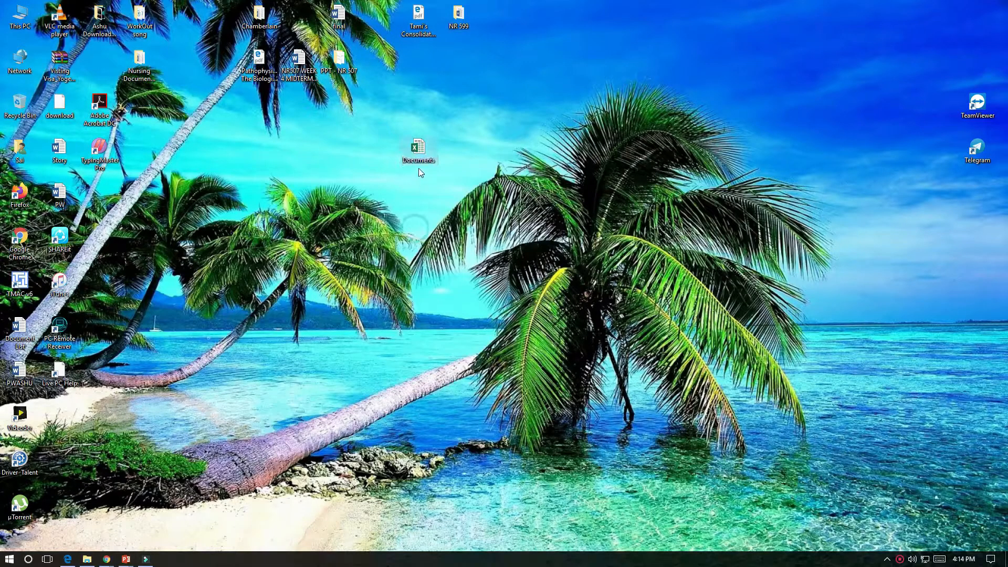
double_click(418, 148)
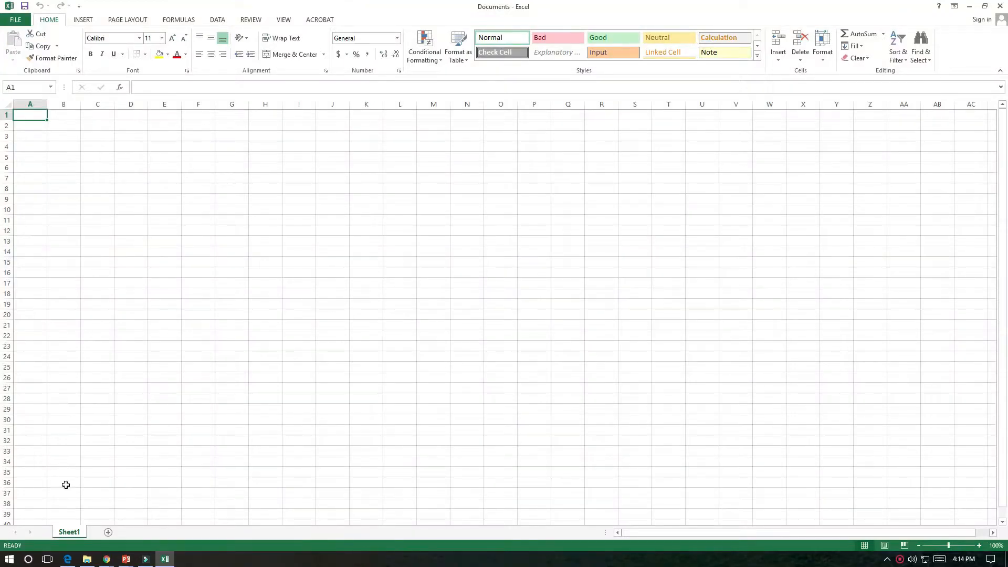
mouse_move(68, 537)
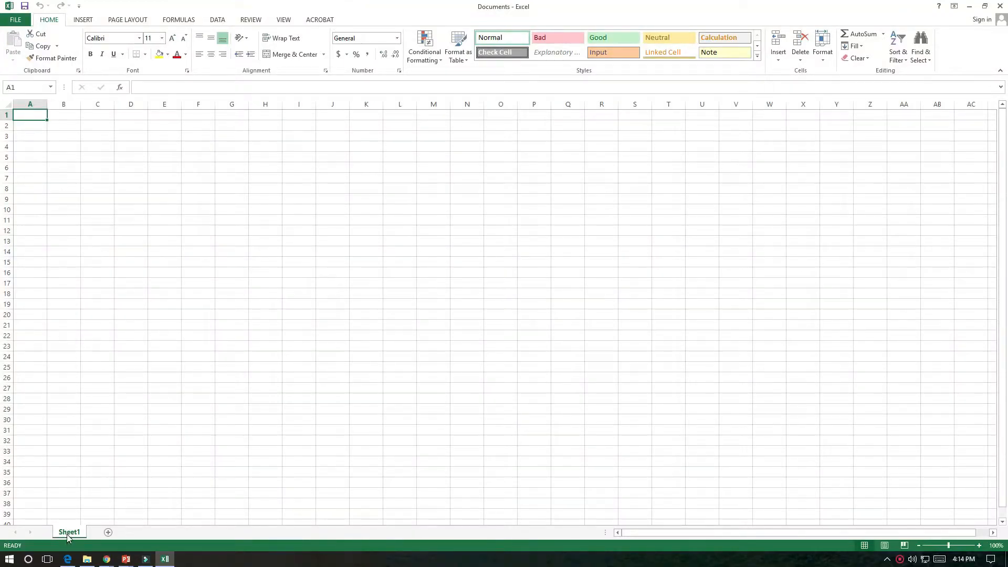
Step: Add two new sheets and rename Sheet1 to Main and Sheet2 to Password
click(107, 532)
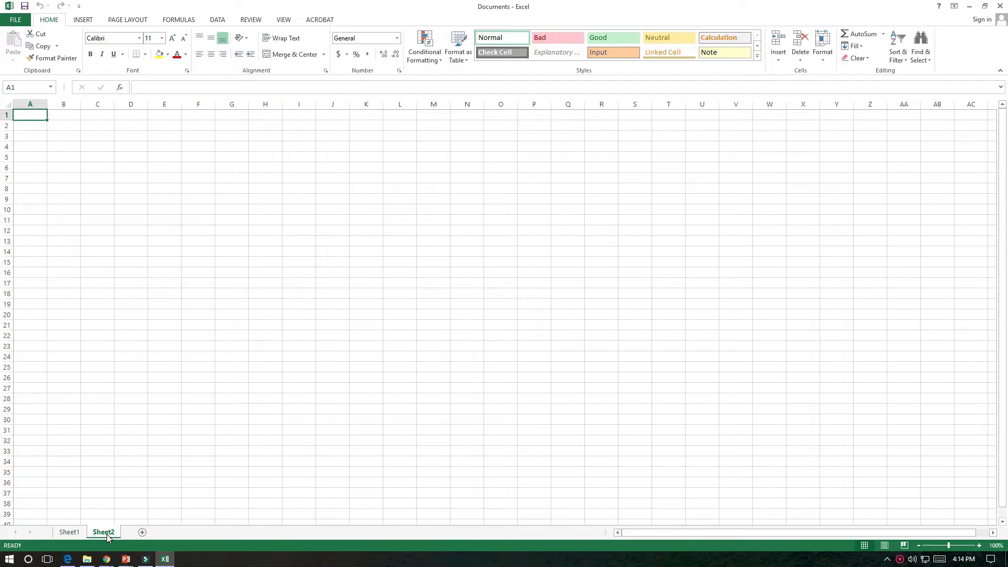
click(141, 532)
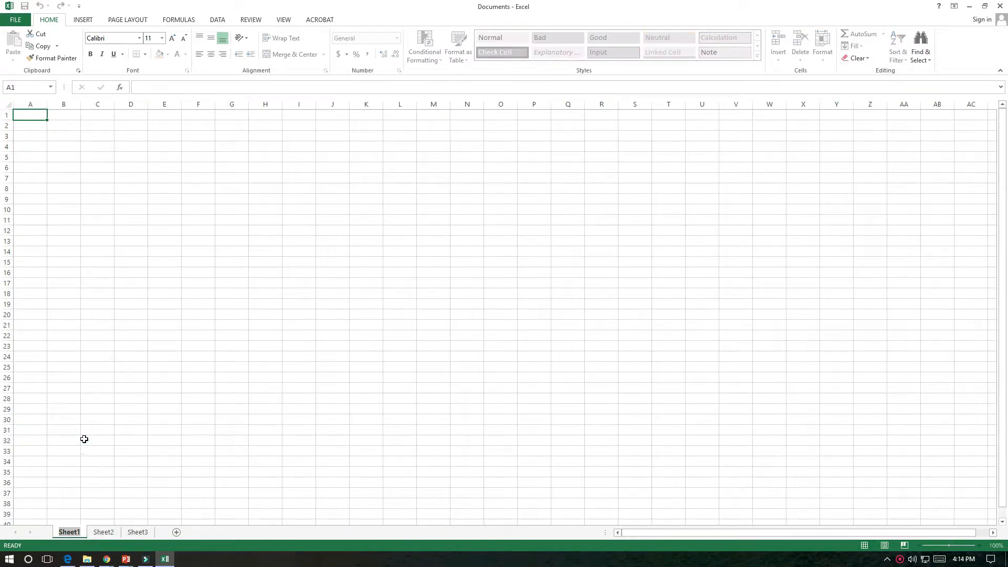
double_click(68, 532)
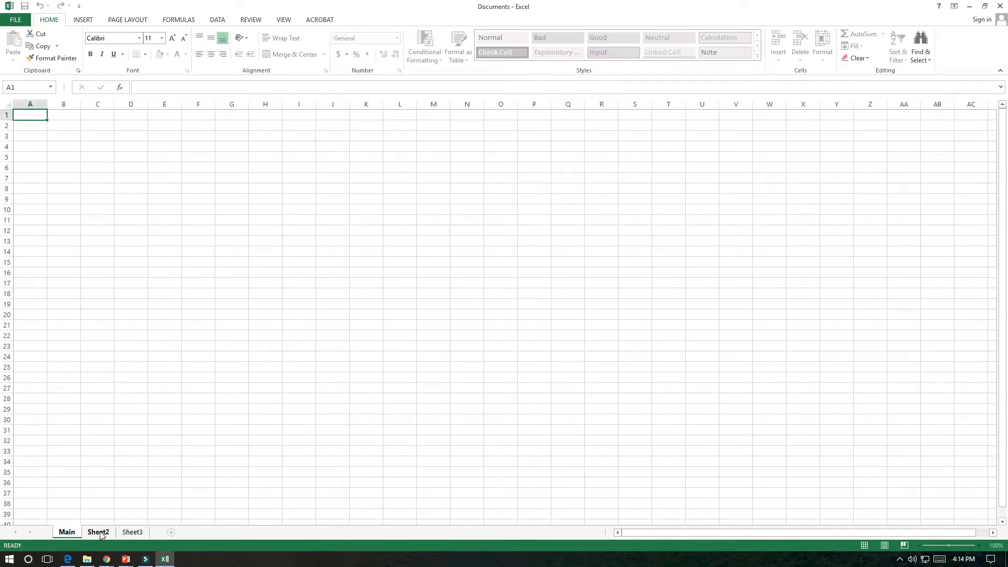
click(97, 532)
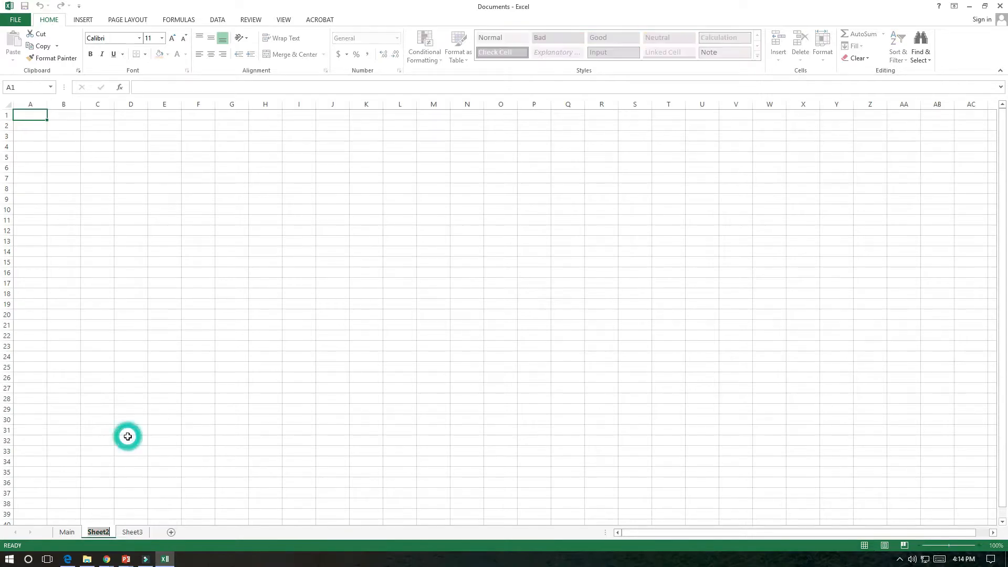
double_click(98, 532)
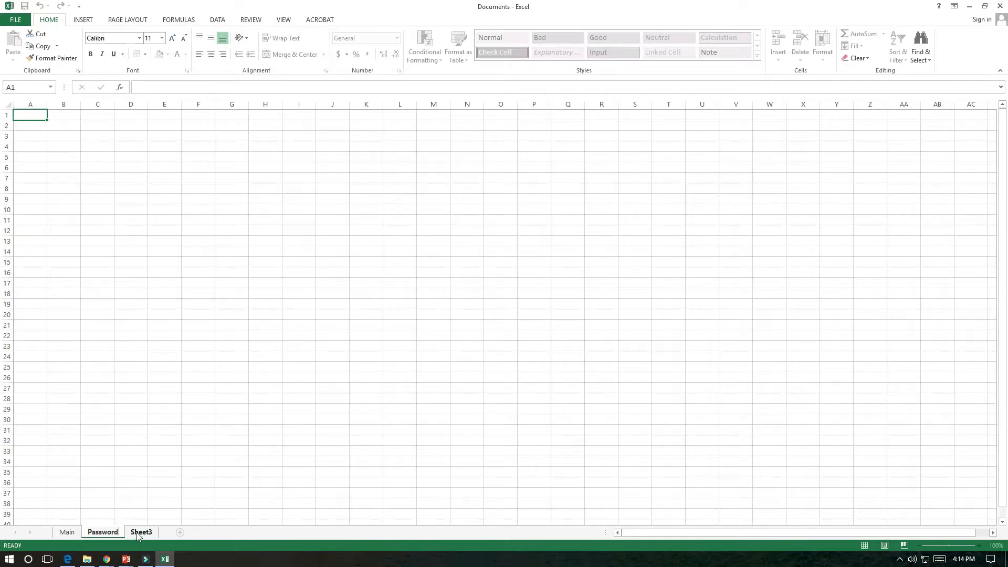
click(67, 532)
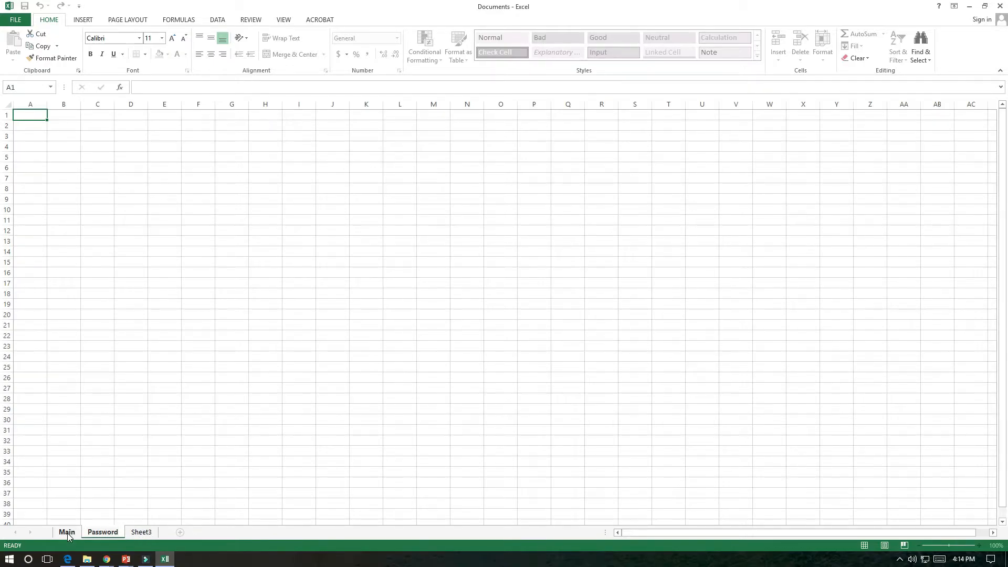
right_click(67, 532)
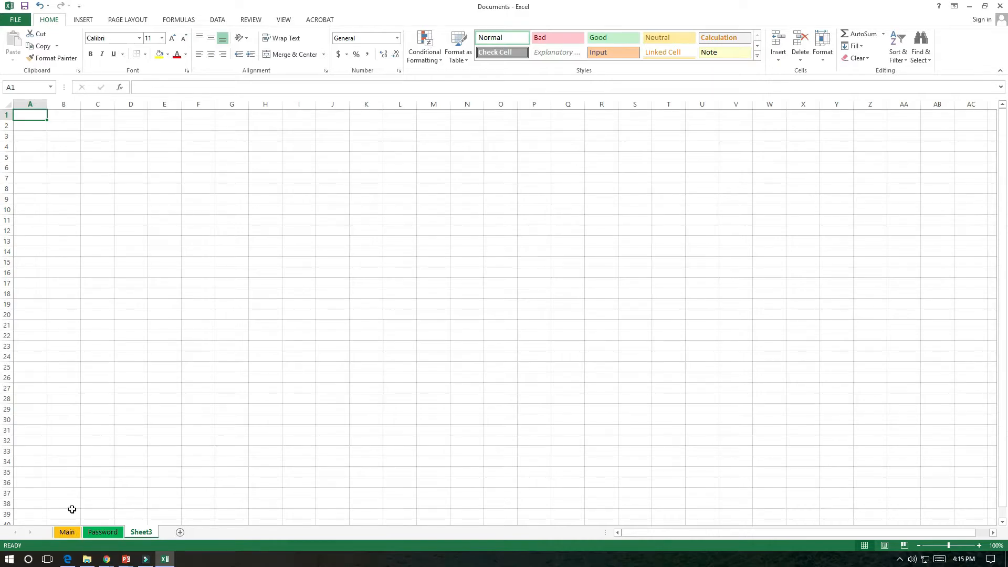
mouse_move(85, 271)
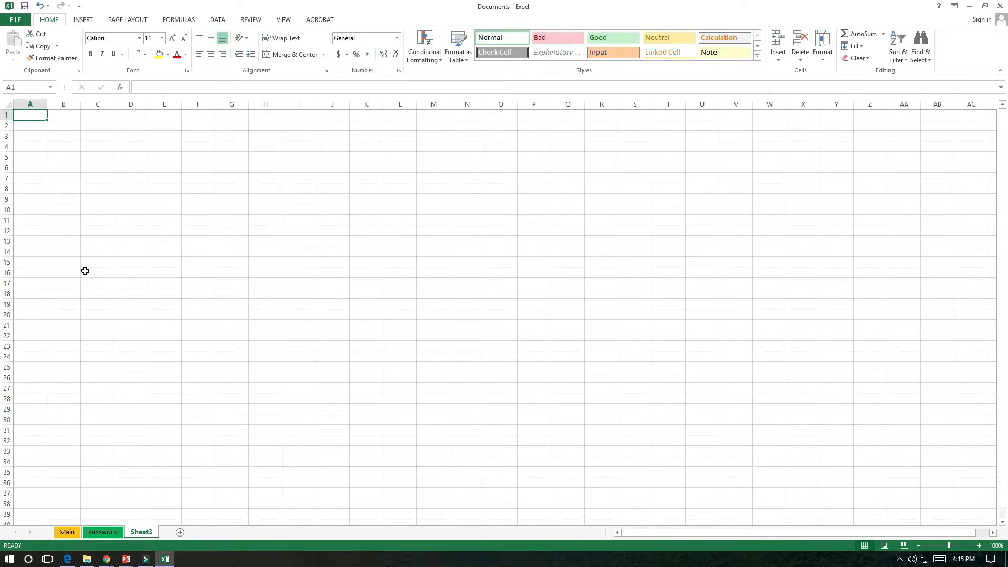
mouse_move(79, 370)
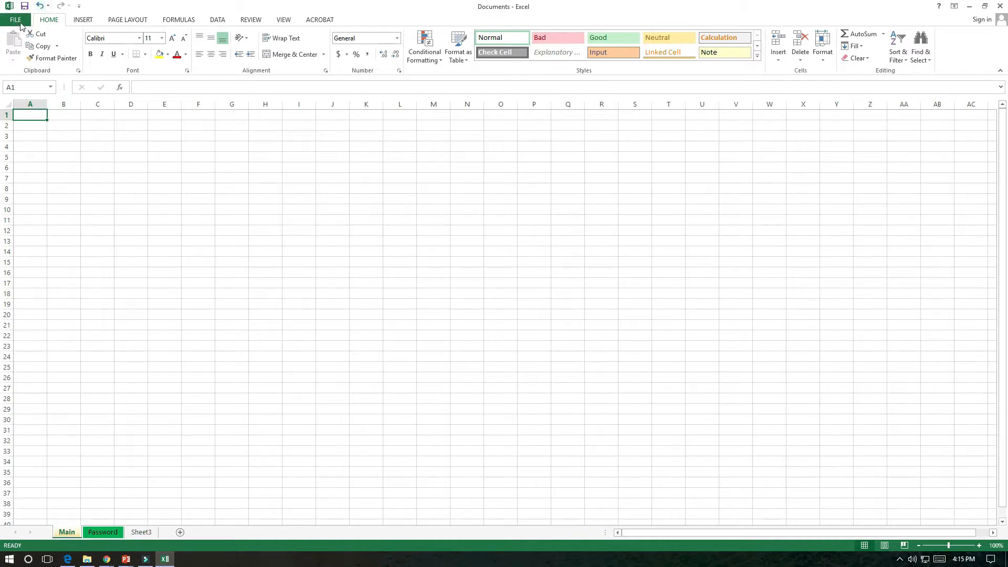
Step: Add 'A. Dave' as the workbook's author on the File Info page
click(15, 20)
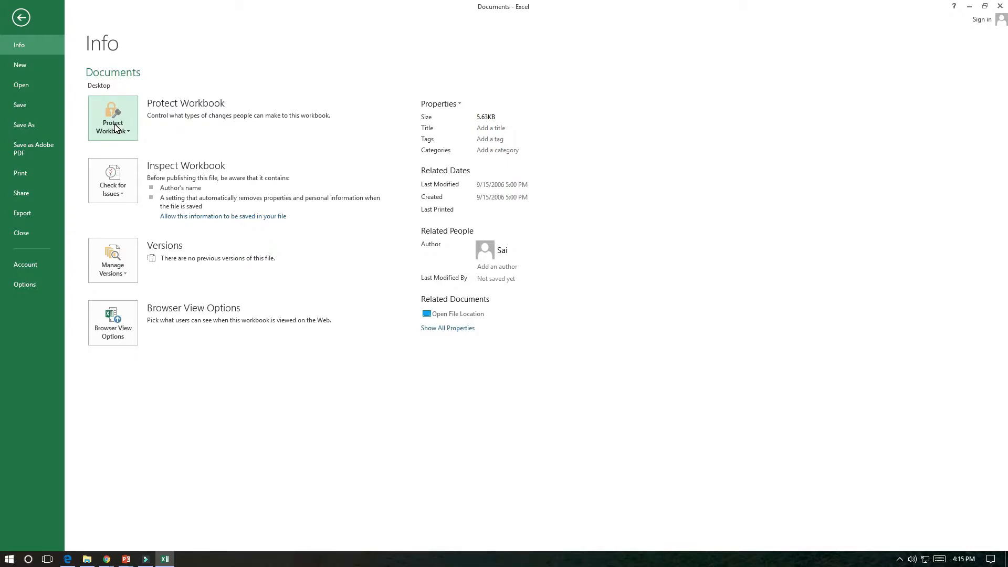
mouse_move(475, 212)
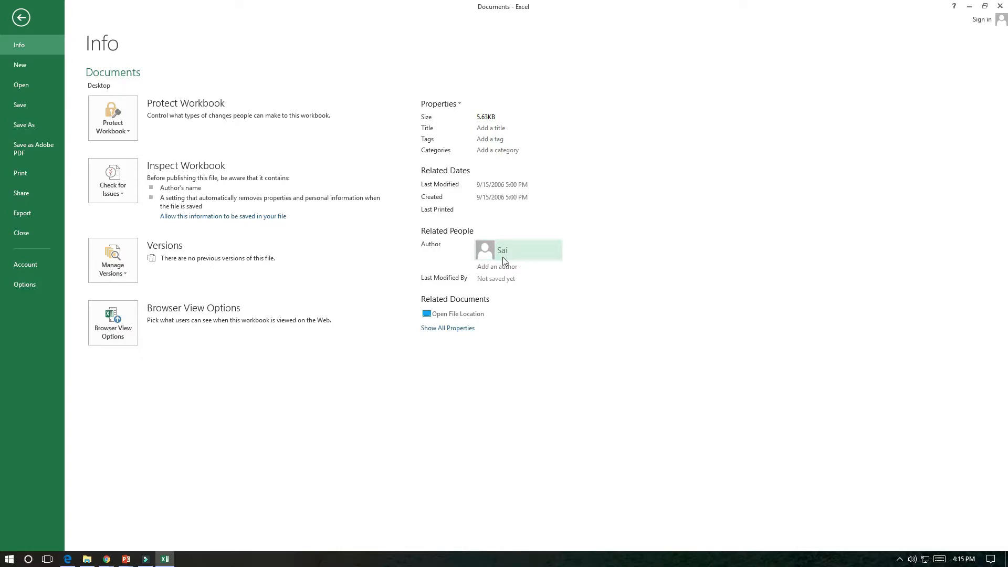
click(497, 266)
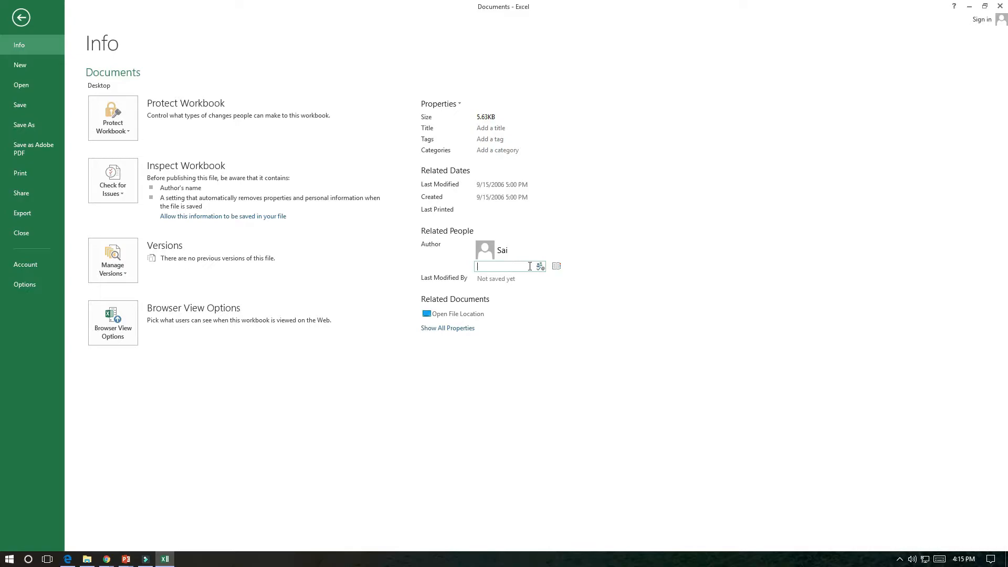
text(A.)
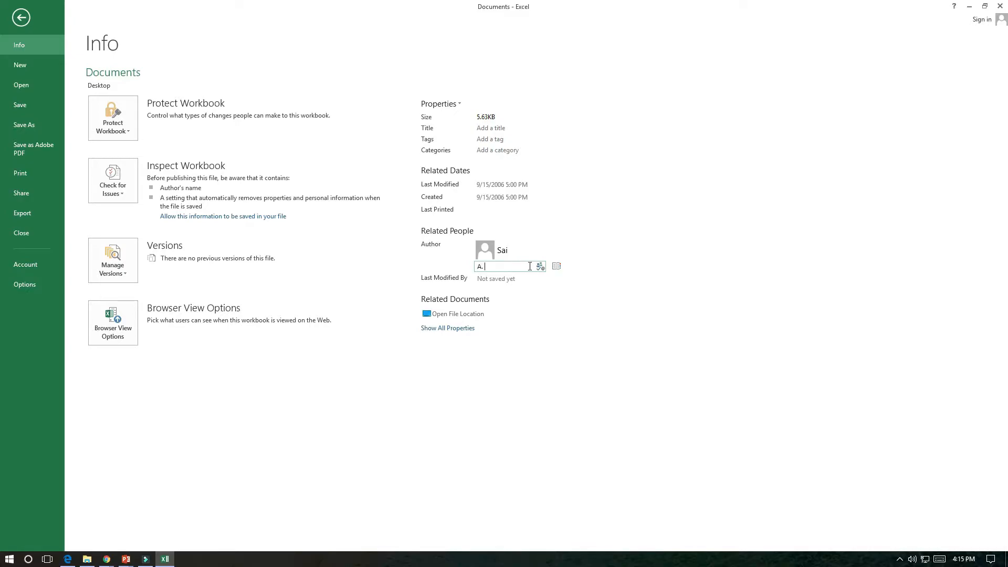
text(da)
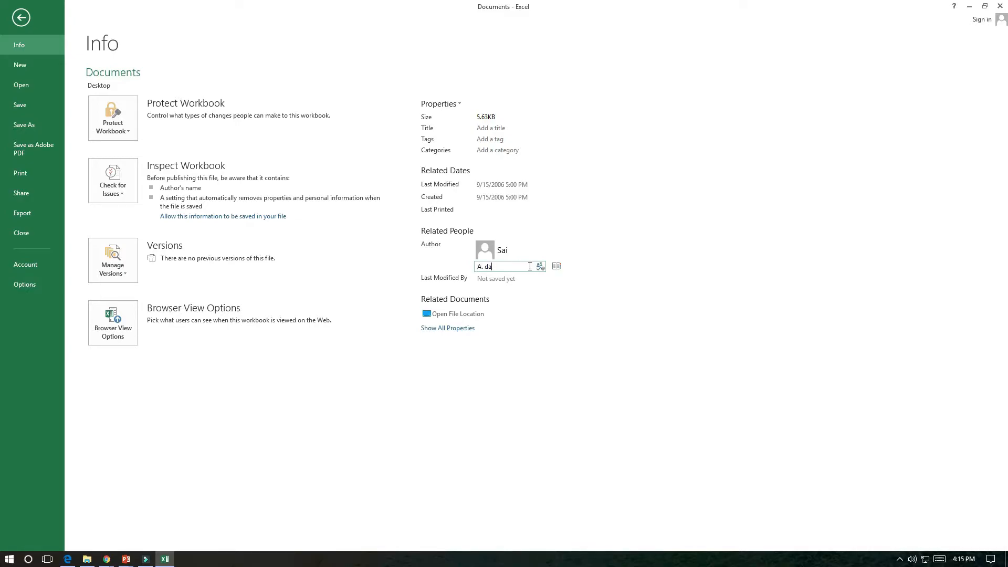
text(ve)
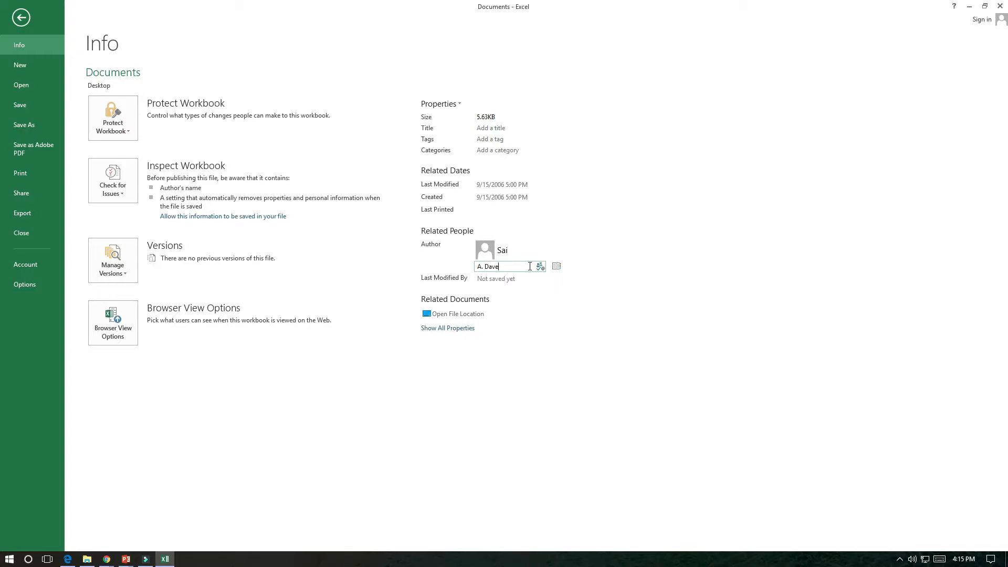
mouse_move(334, 301)
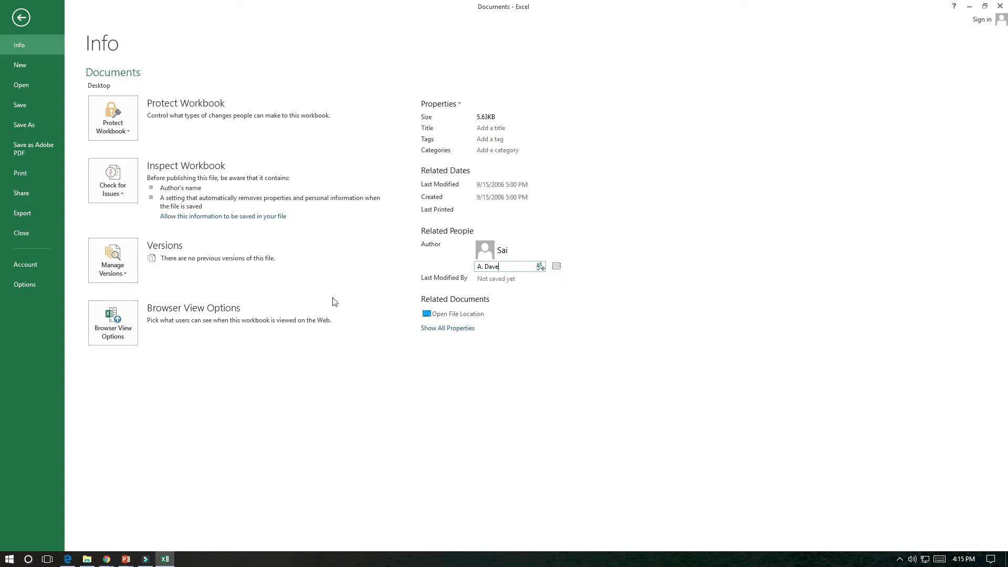
mouse_move(446, 221)
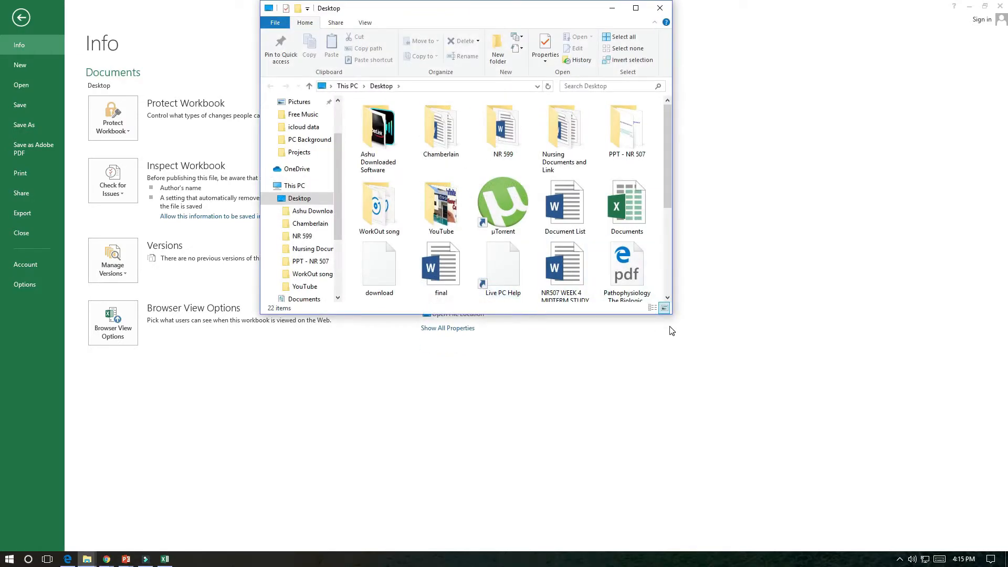
click(659, 8)
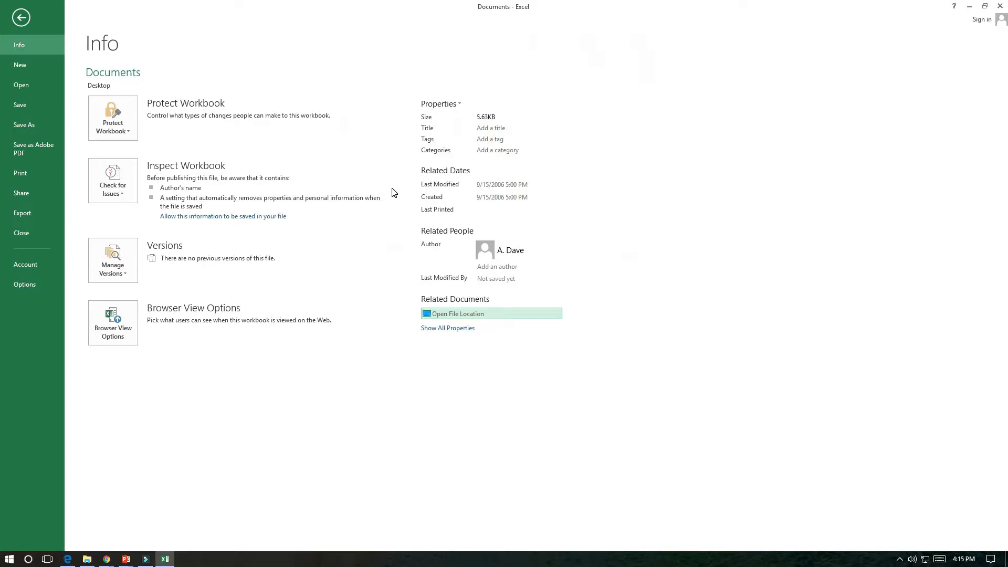
mouse_move(123, 112)
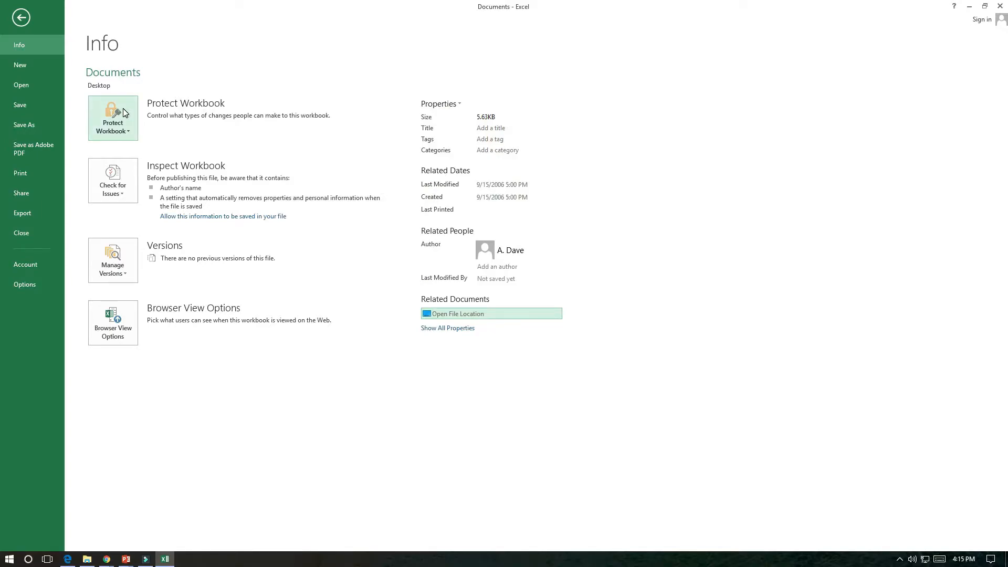
Step: Choose Protect Current Sheet from the Protect Workbook options on File Info
click(113, 118)
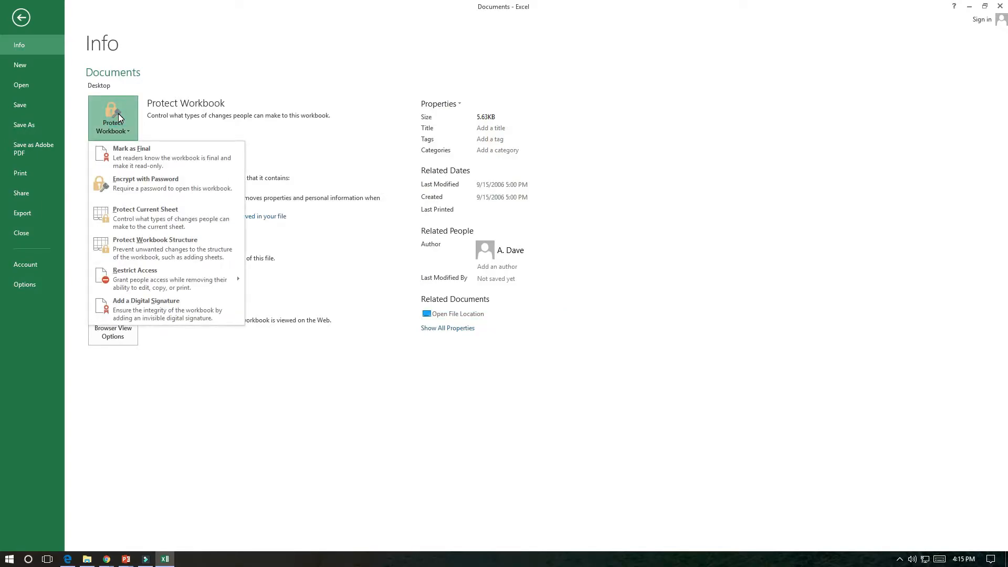
mouse_move(145, 184)
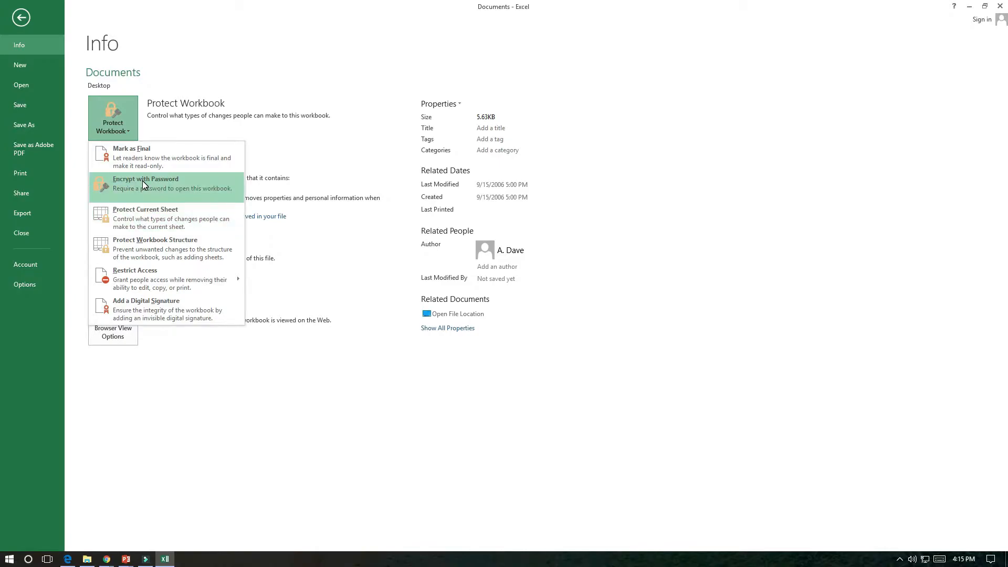
mouse_move(135, 217)
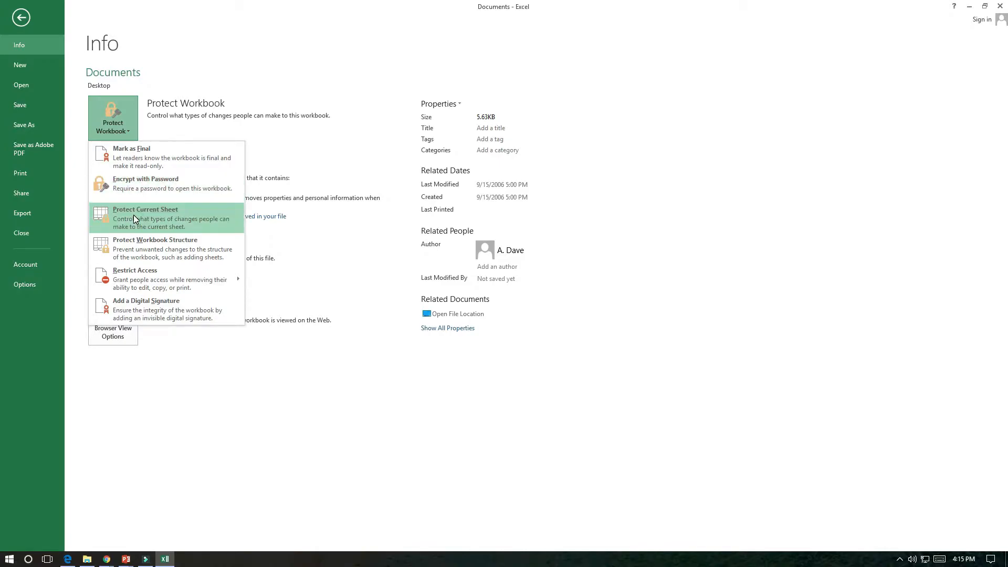
mouse_move(140, 222)
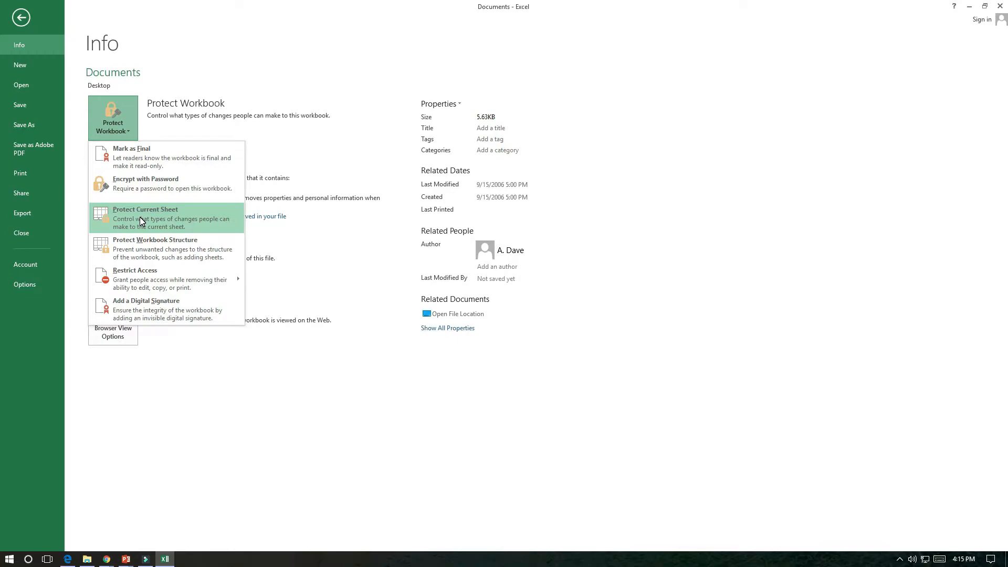
click(145, 217)
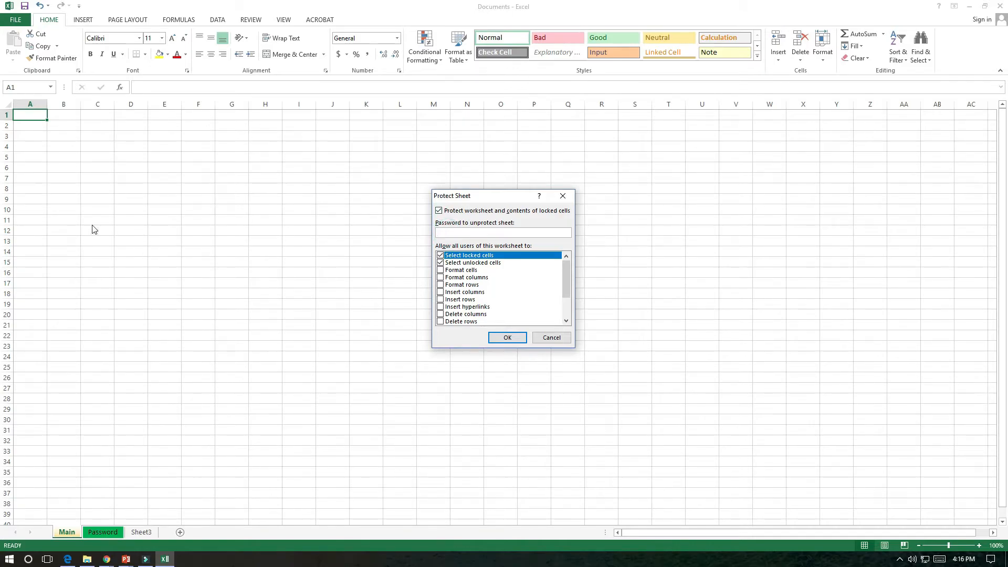
Step: Enter and confirm a sheet-protection password for the Main sheet
click(503, 232)
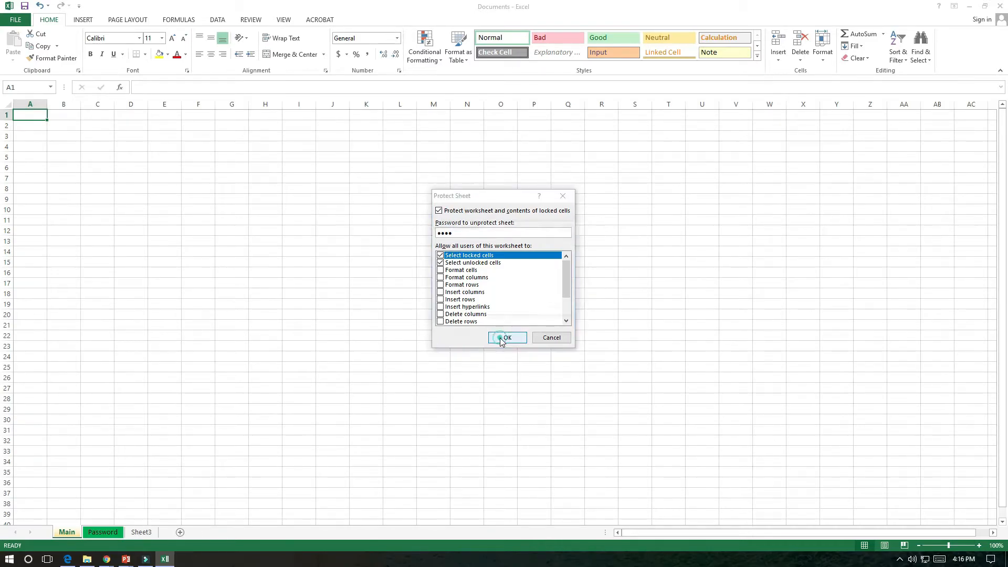
click(506, 337)
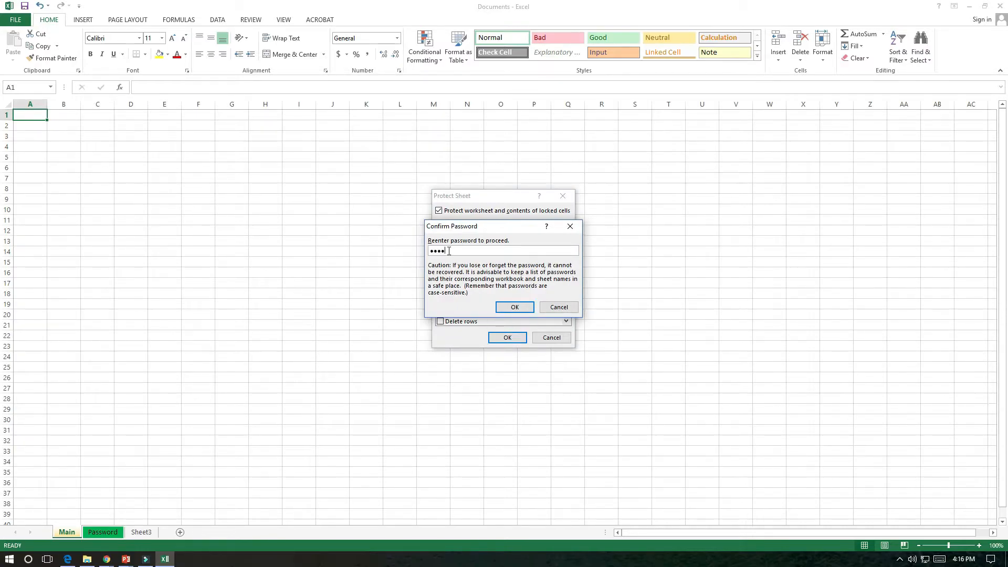
click(514, 306)
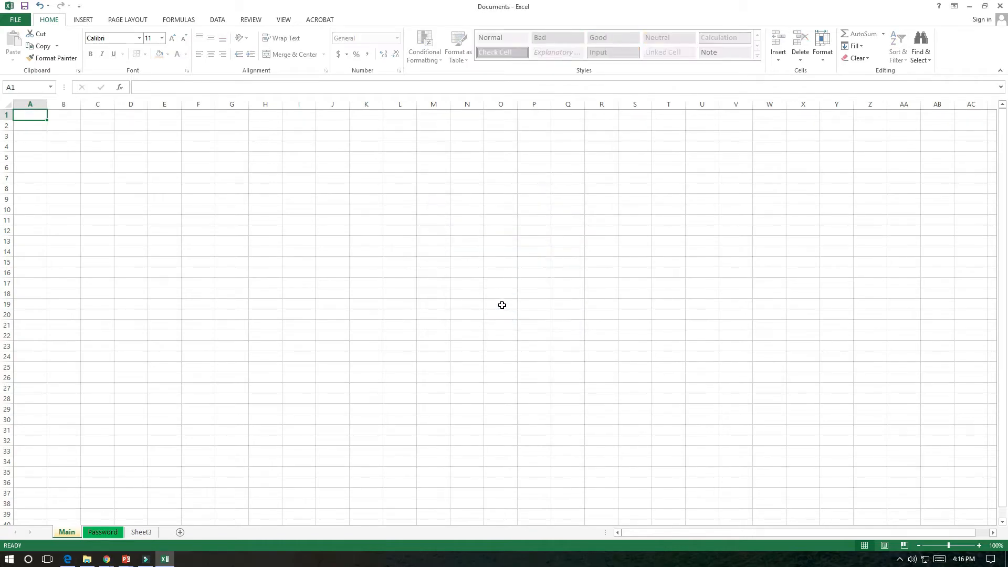
mouse_move(64, 501)
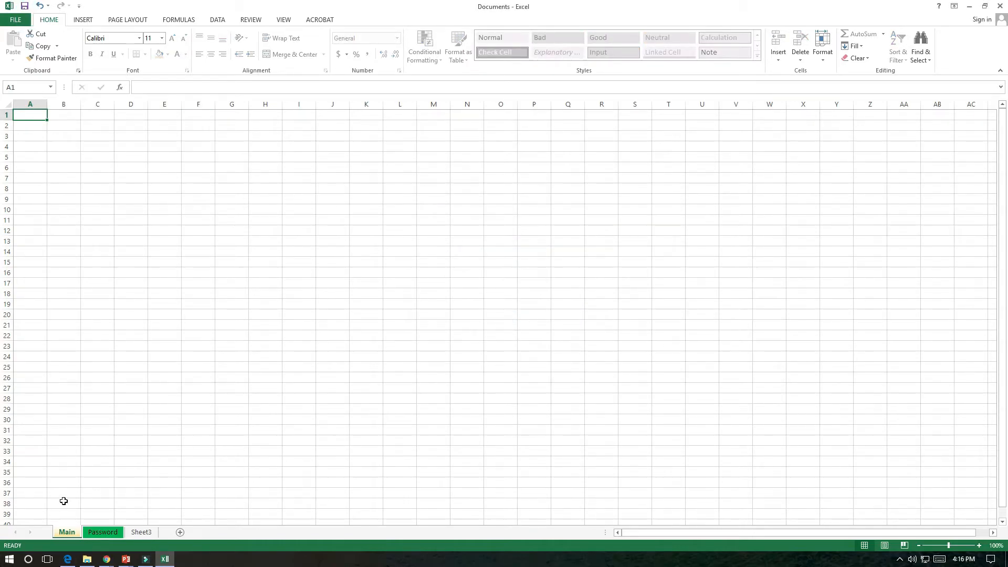
Step: Try editing cell B12 on the protected Main sheet to trigger the warning
click(63, 230)
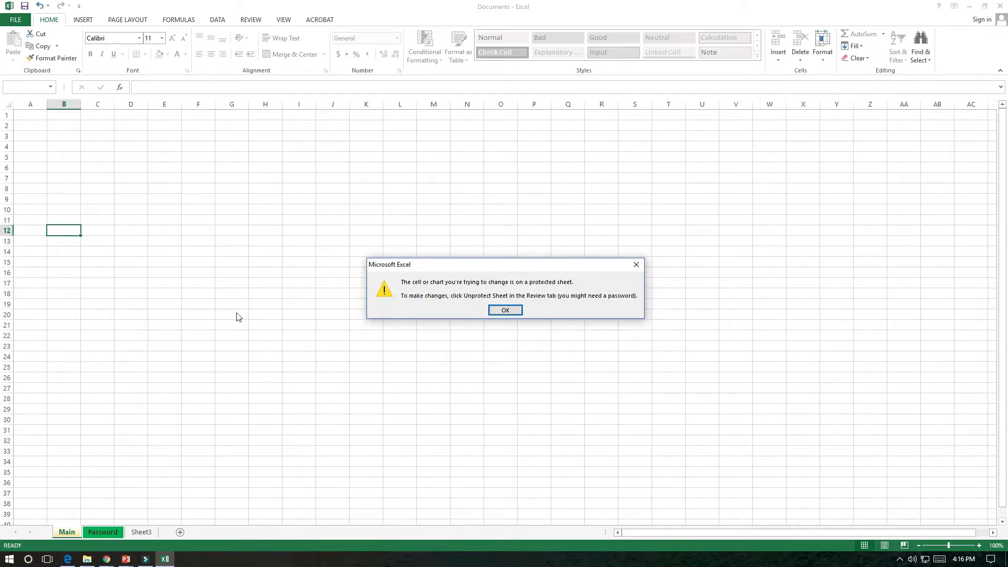
mouse_move(424, 303)
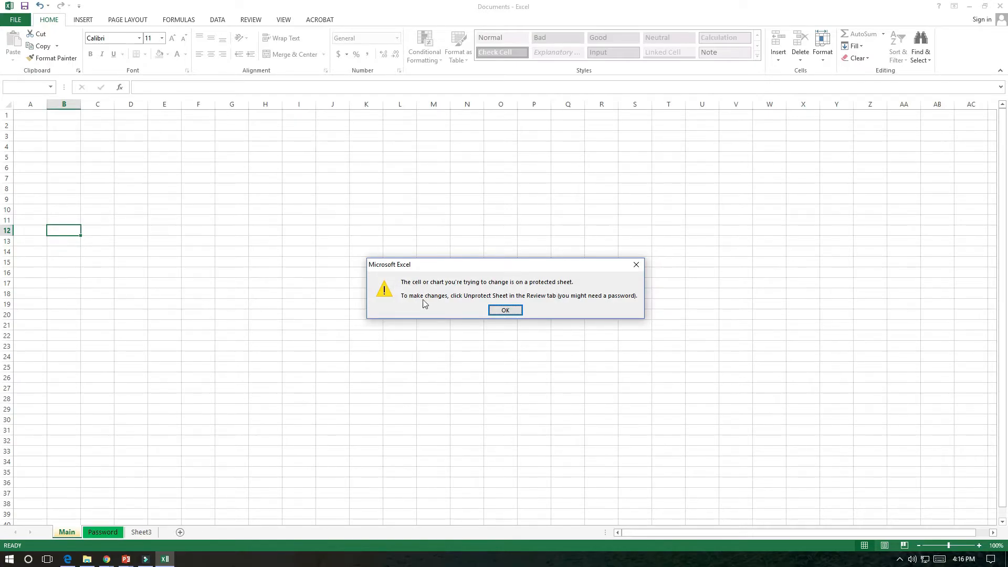
mouse_move(477, 301)
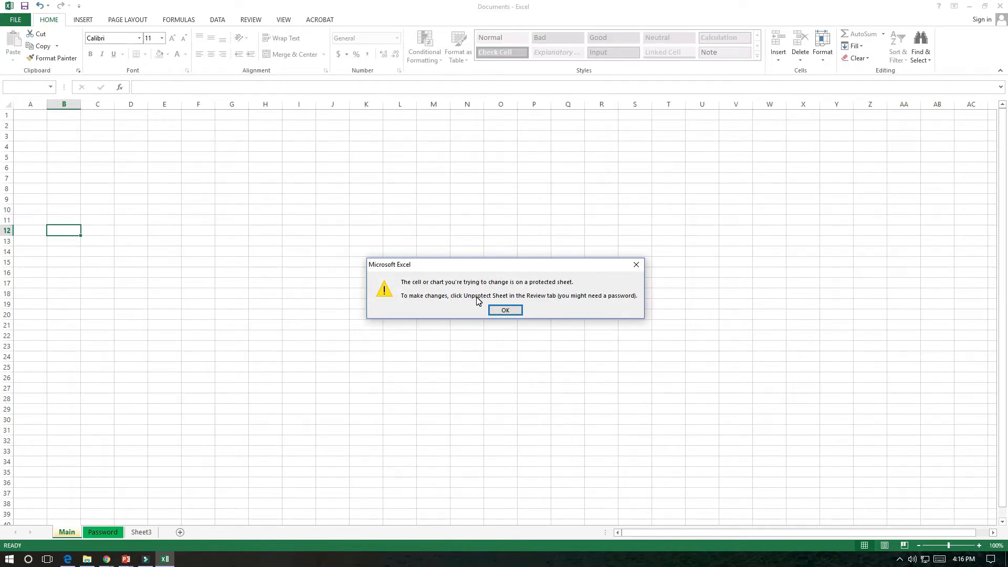
mouse_move(568, 306)
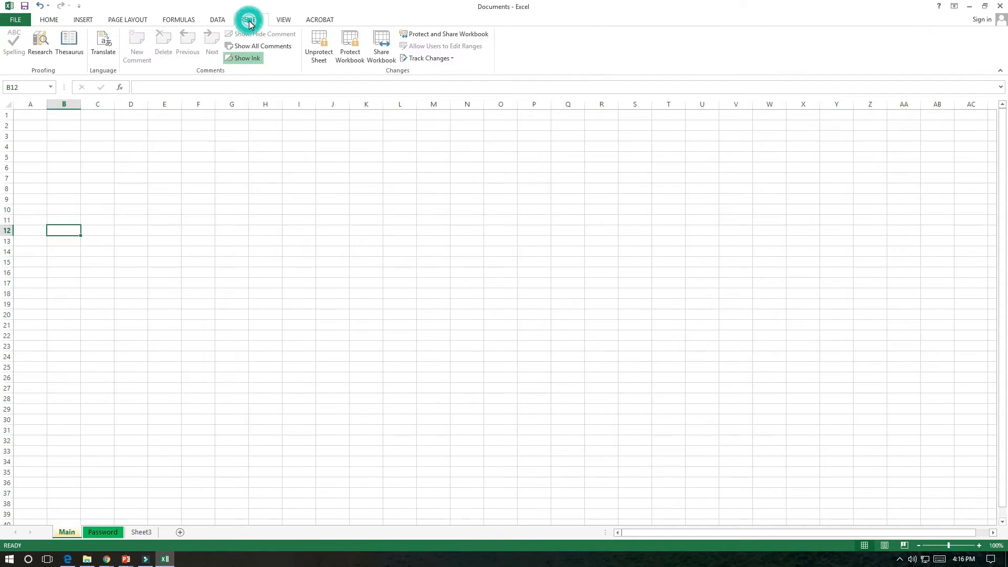
mouse_move(318, 44)
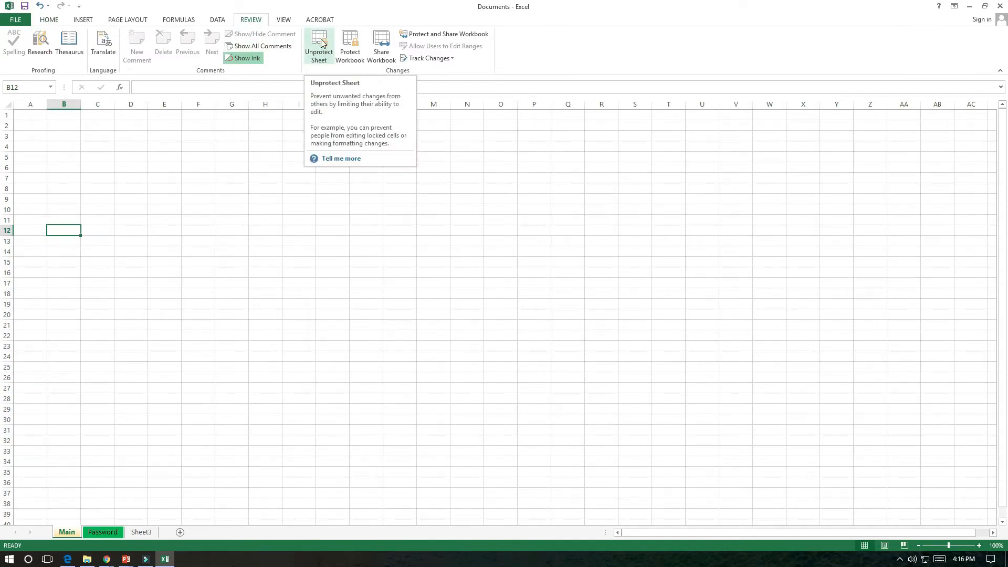
Step: Unprotect the Main sheet with its password and type 'abcd jkl' into B12
click(317, 43)
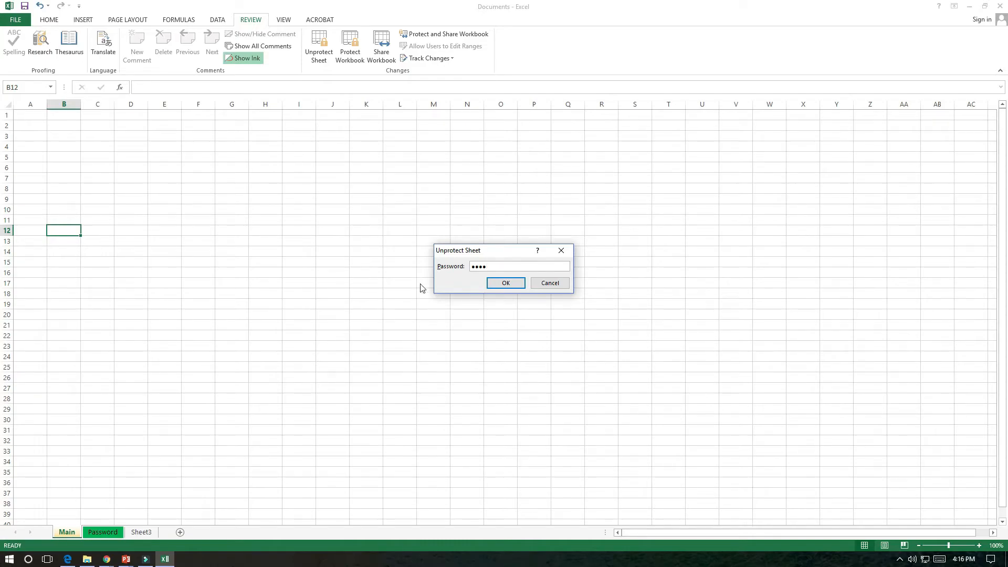
click(504, 283)
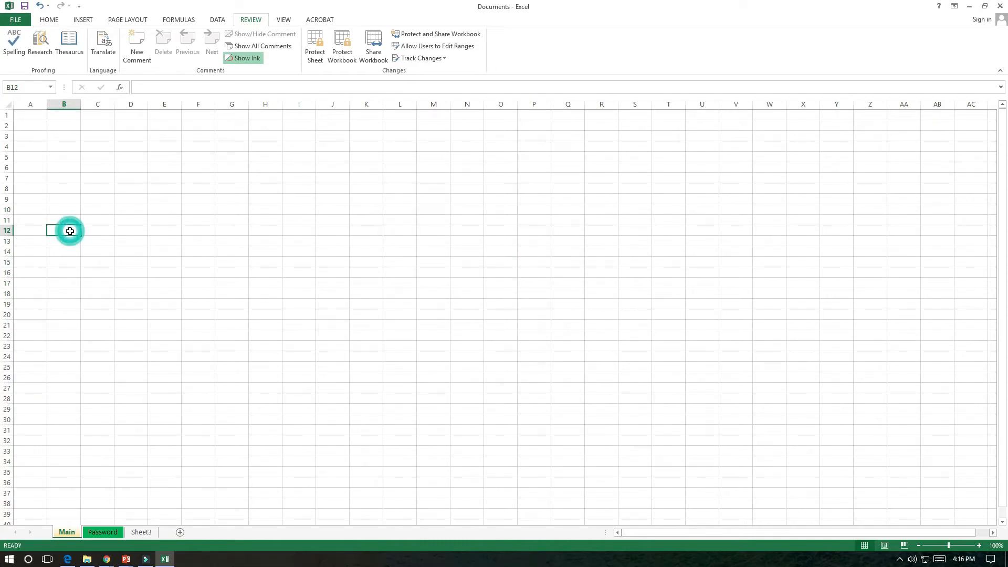
text(ab)
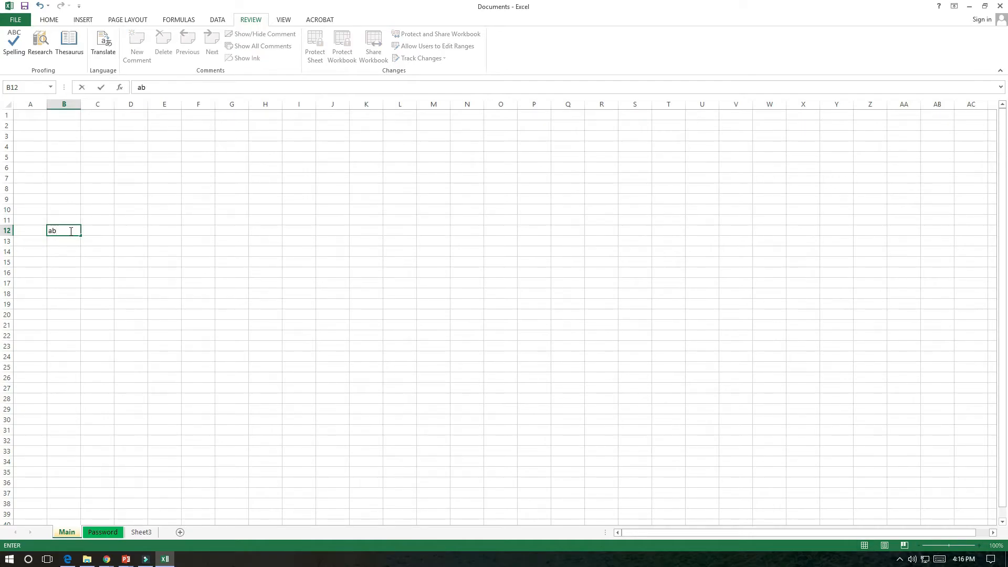
text(cd jkl)
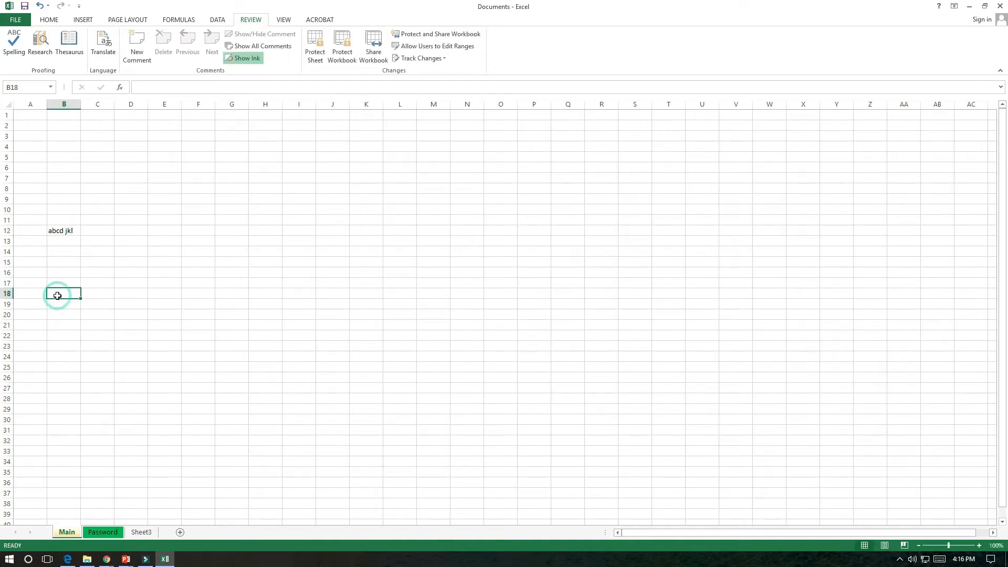
mouse_move(66, 410)
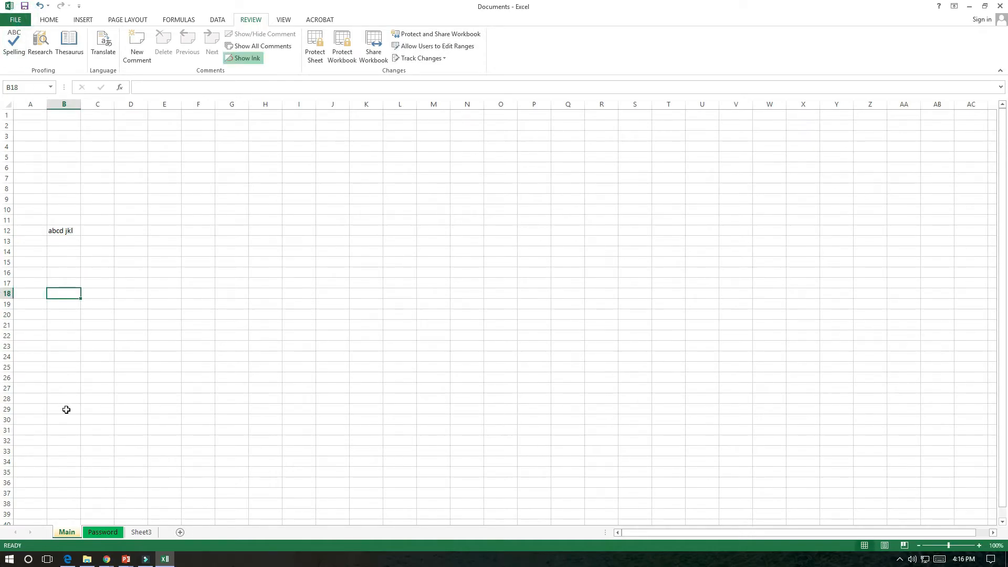
mouse_move(57, 79)
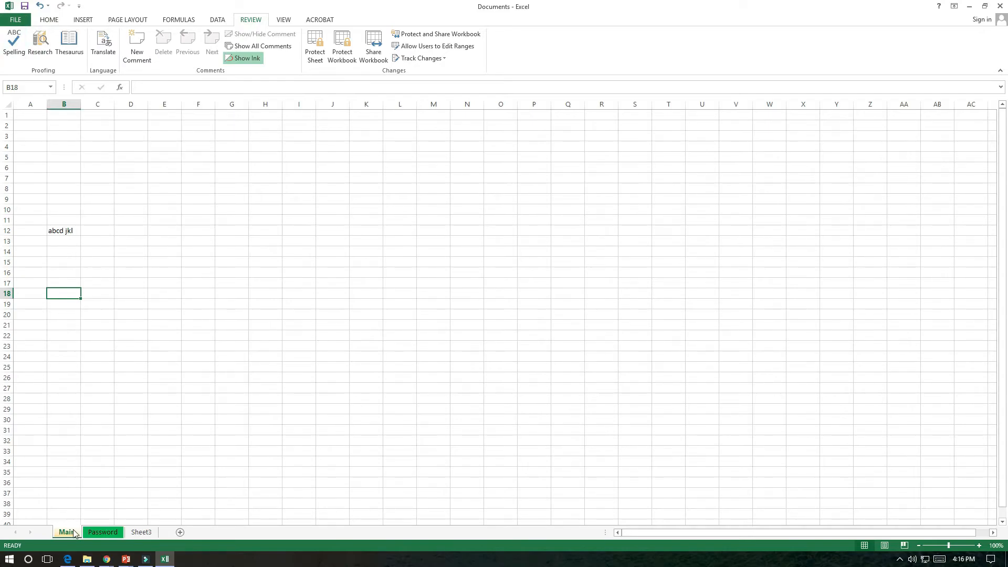
click(66, 532)
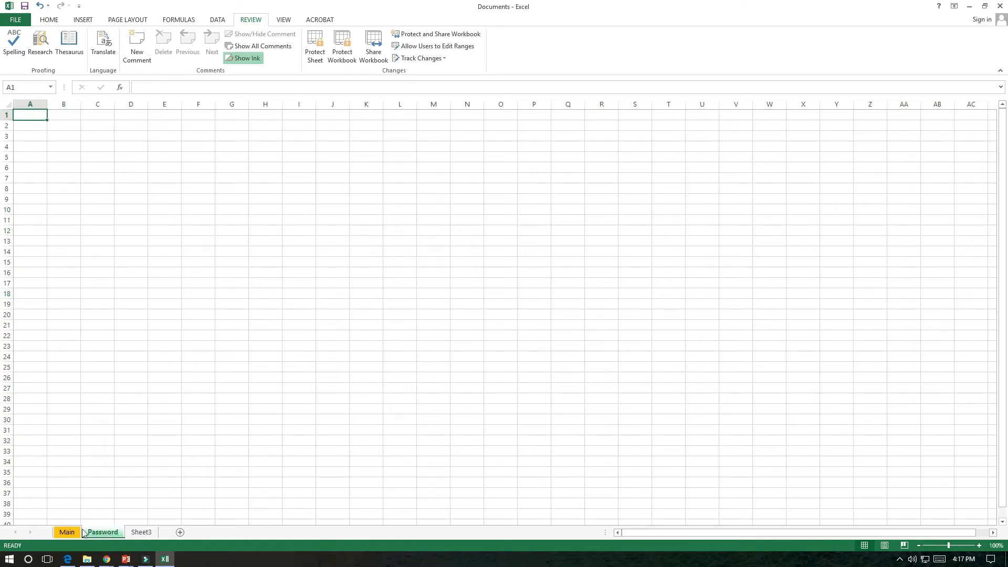
mouse_move(137, 552)
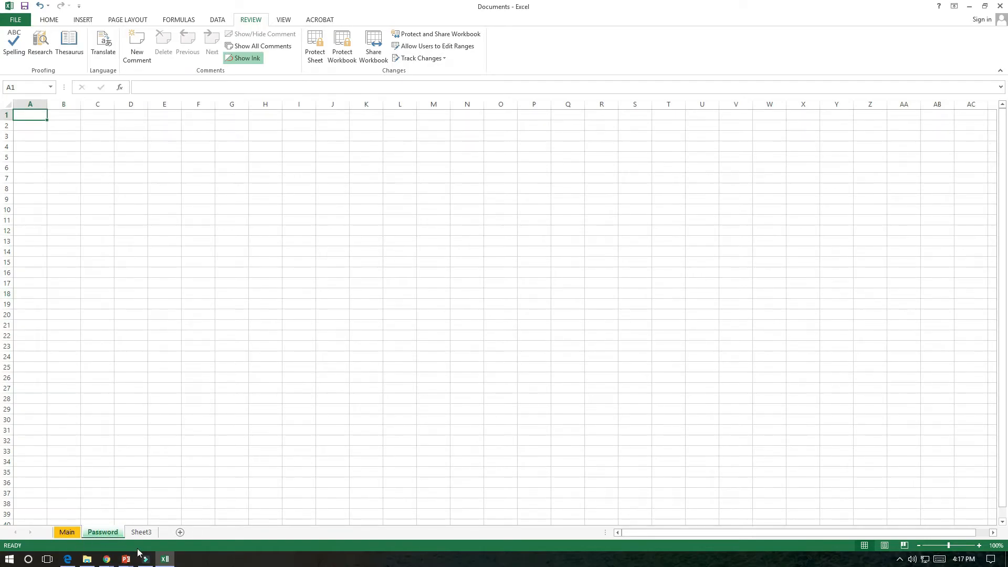
click(66, 531)
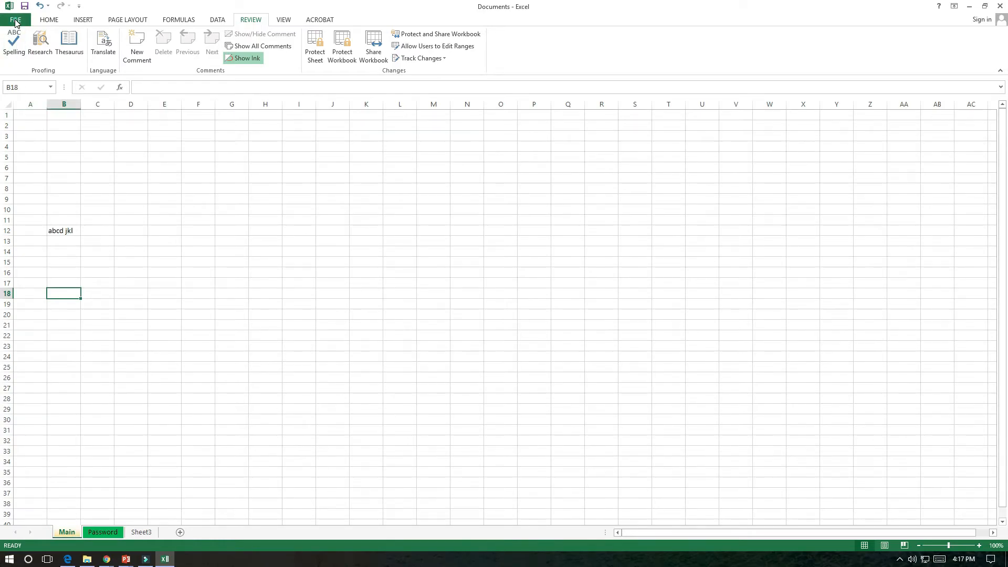
Step: Encrypt the Documents workbook with an open password, entered and confirmed via Protect Workbook
click(16, 20)
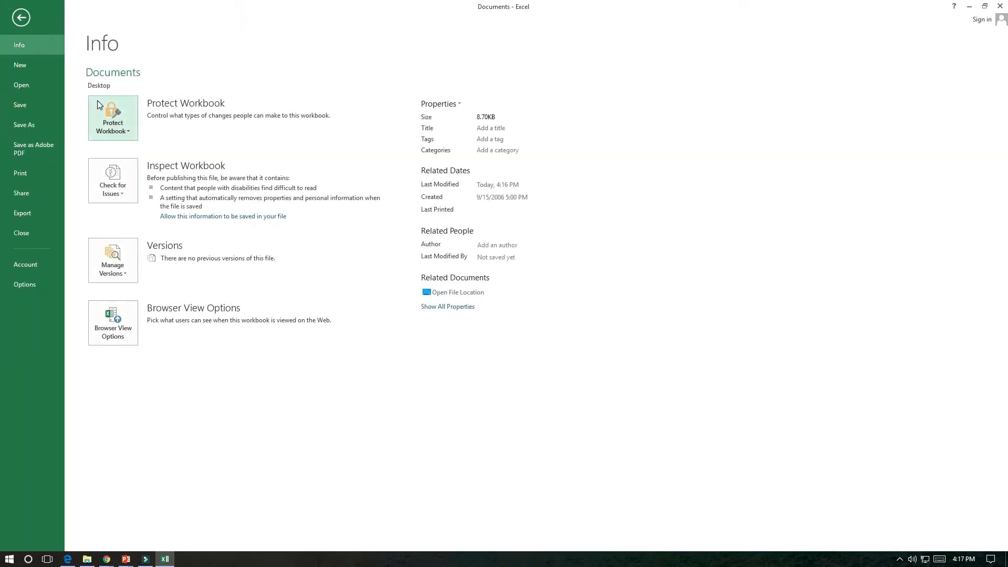
click(112, 117)
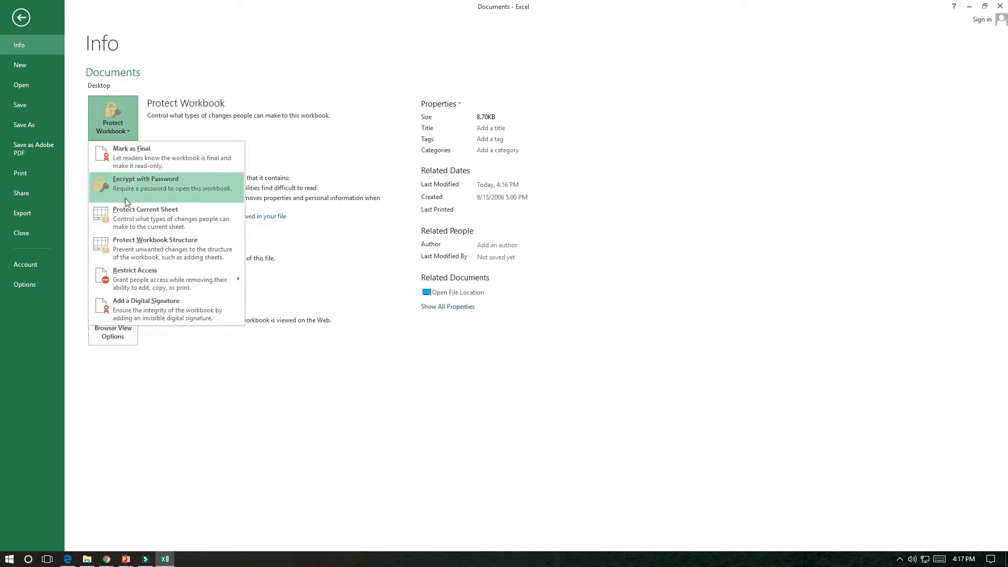
mouse_move(149, 188)
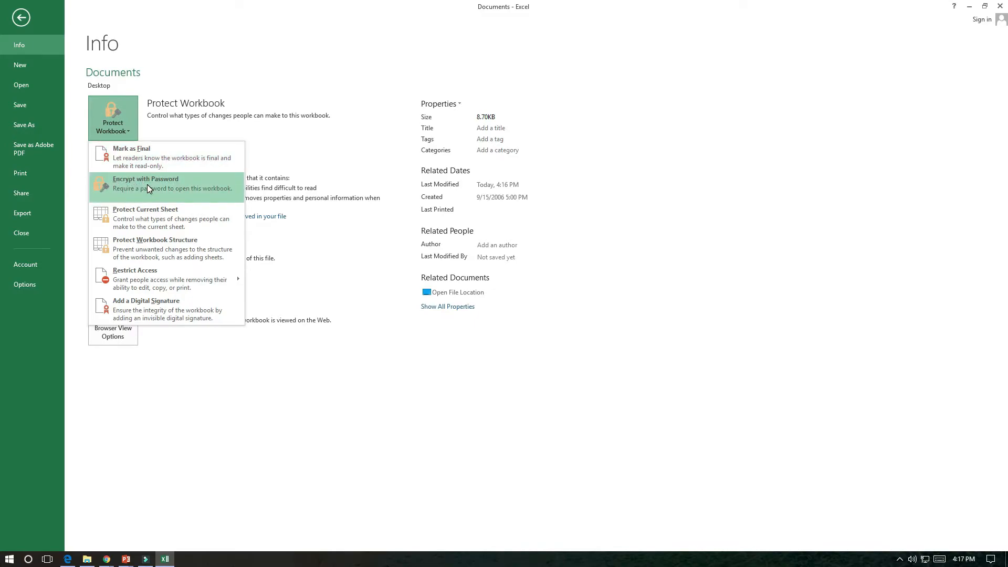
click(146, 183)
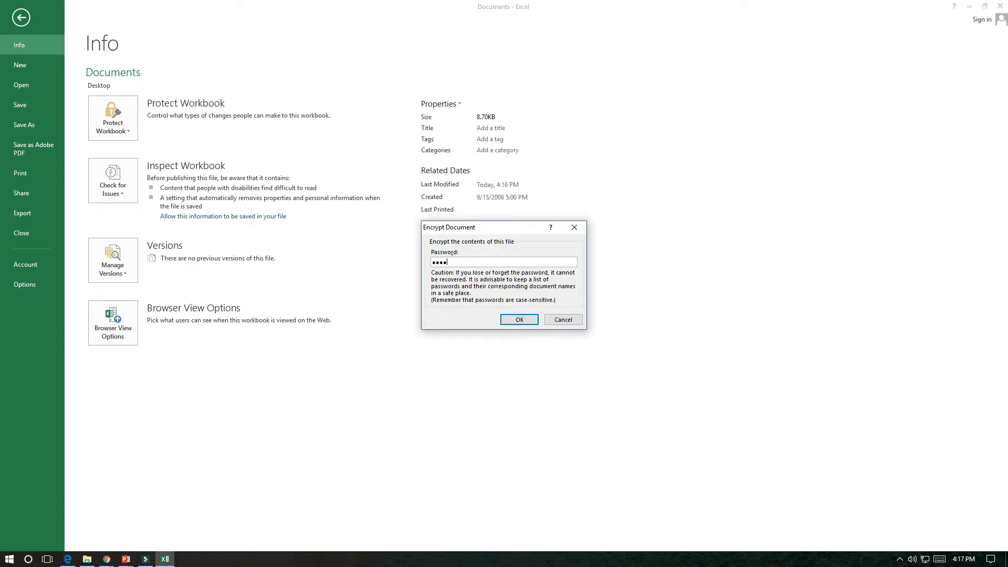
click(518, 320)
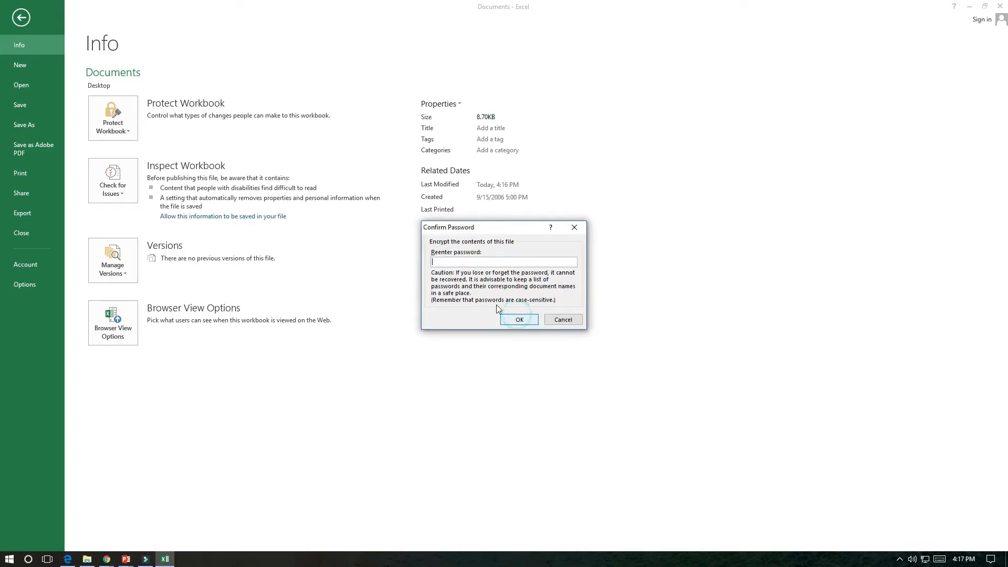
mouse_move(458, 273)
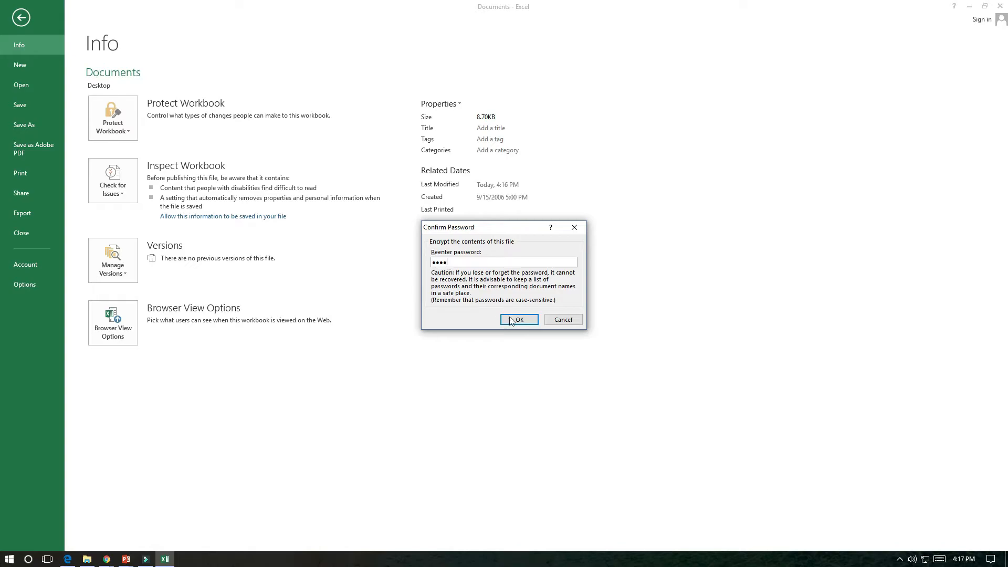
click(519, 320)
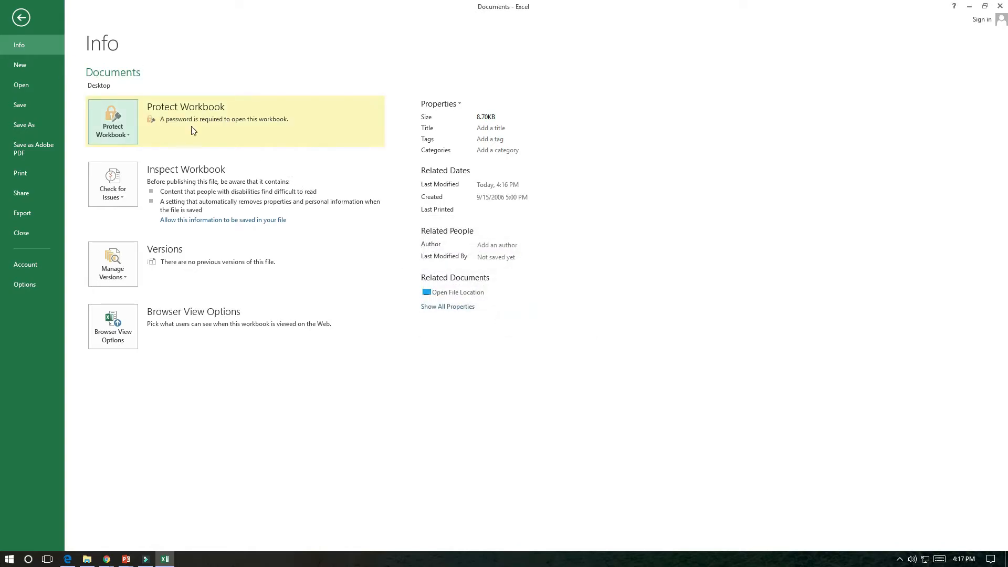
mouse_move(204, 134)
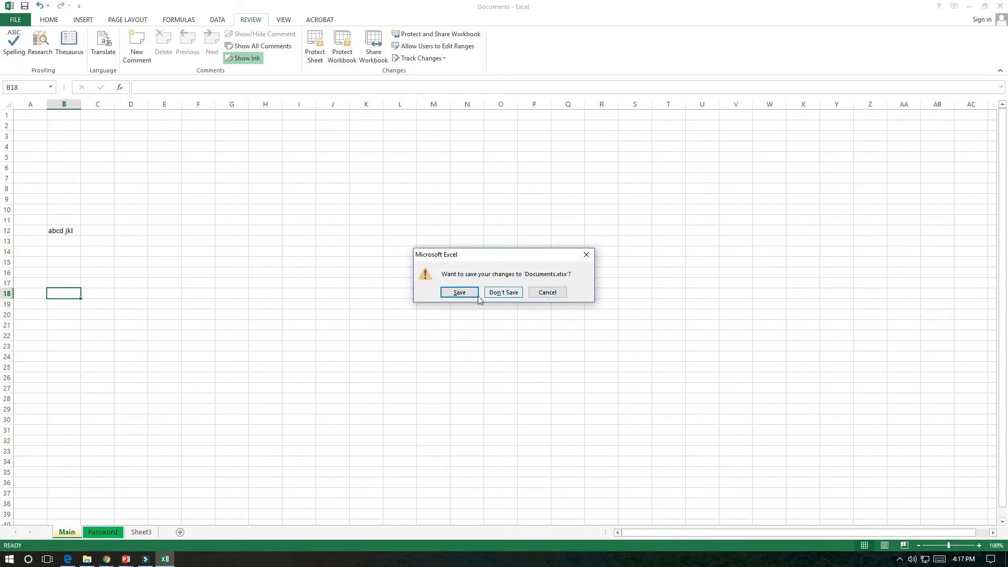
Step: Save changes on close, reopen Documents from the desktop, and enter its open password
click(503, 292)
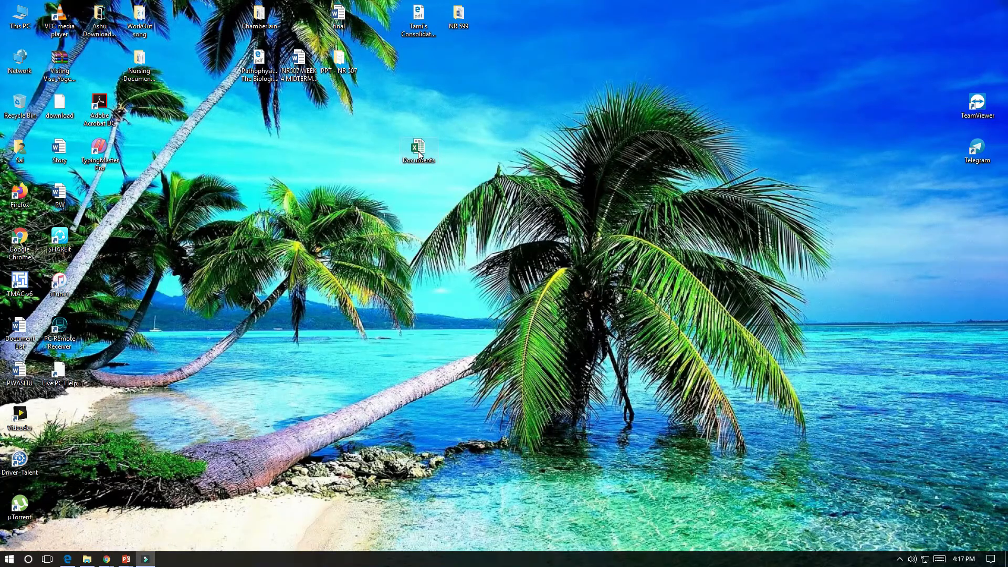
double_click(418, 148)
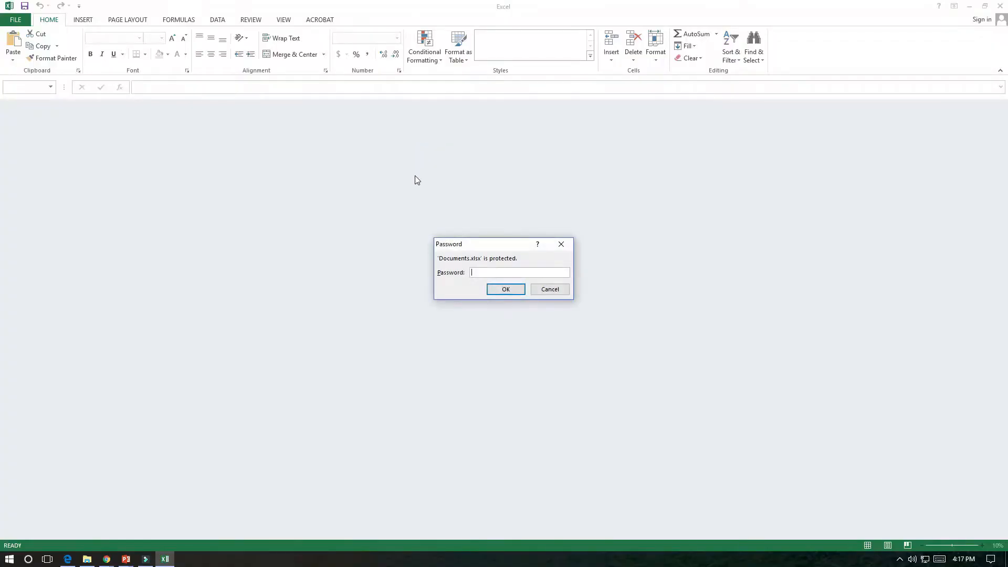
mouse_move(485, 284)
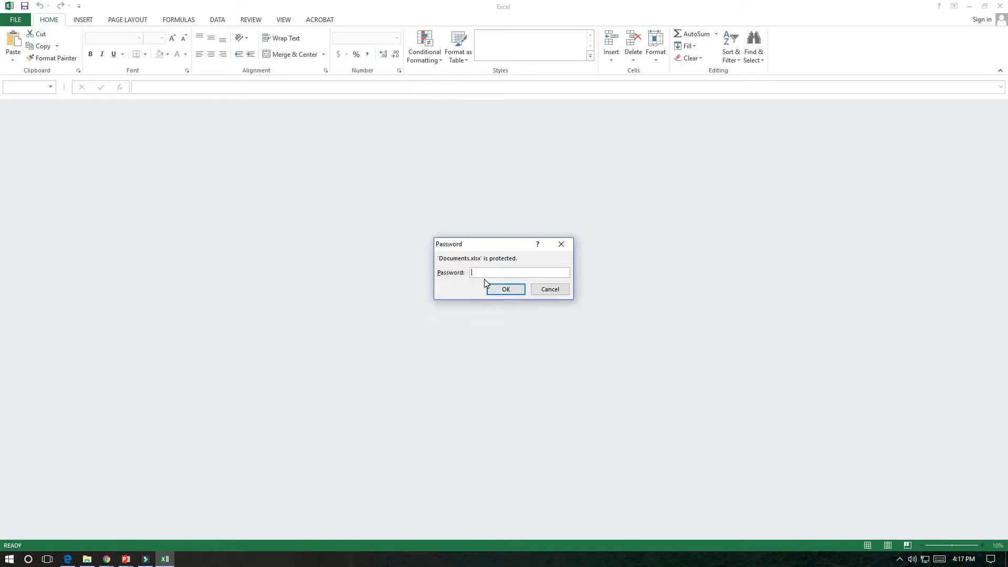
mouse_move(485, 272)
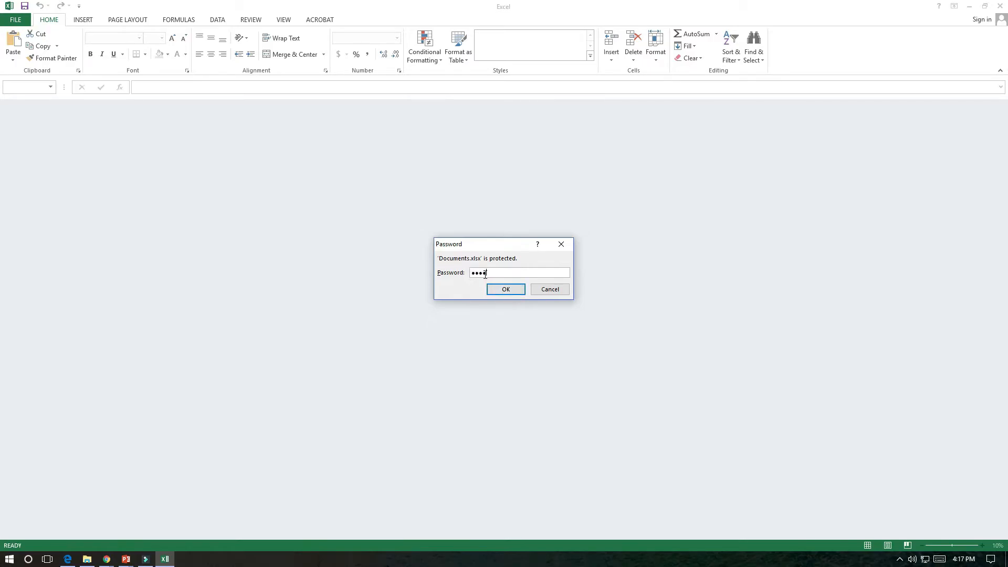
click(505, 289)
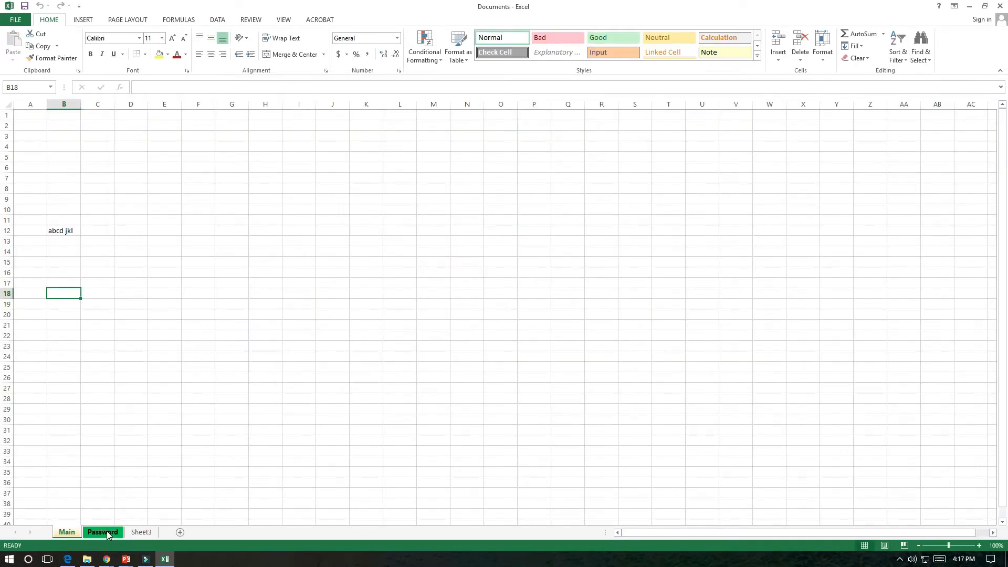
Step: On the Password sheet, enter the heading 'Facebook' in C4
click(66, 532)
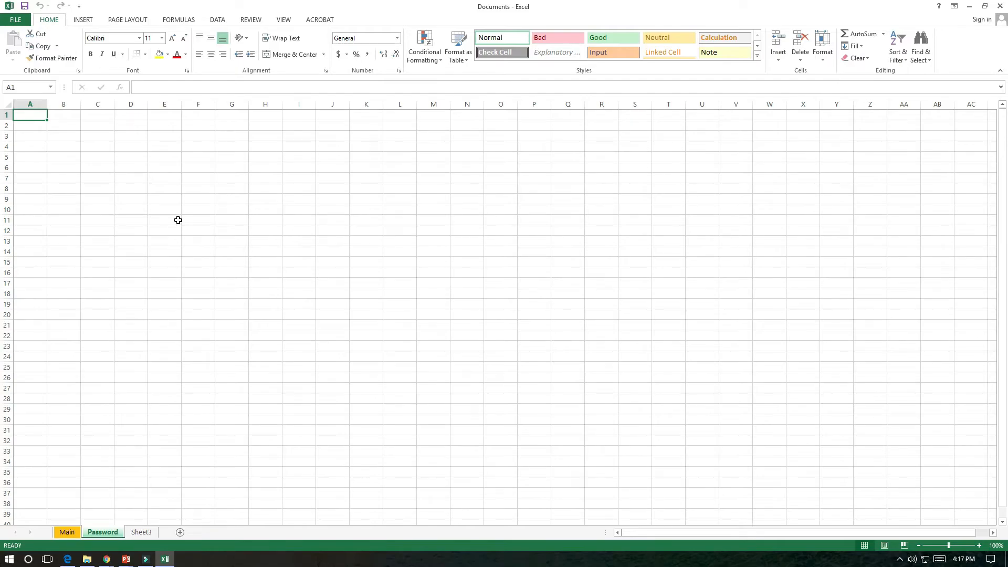
click(164, 199)
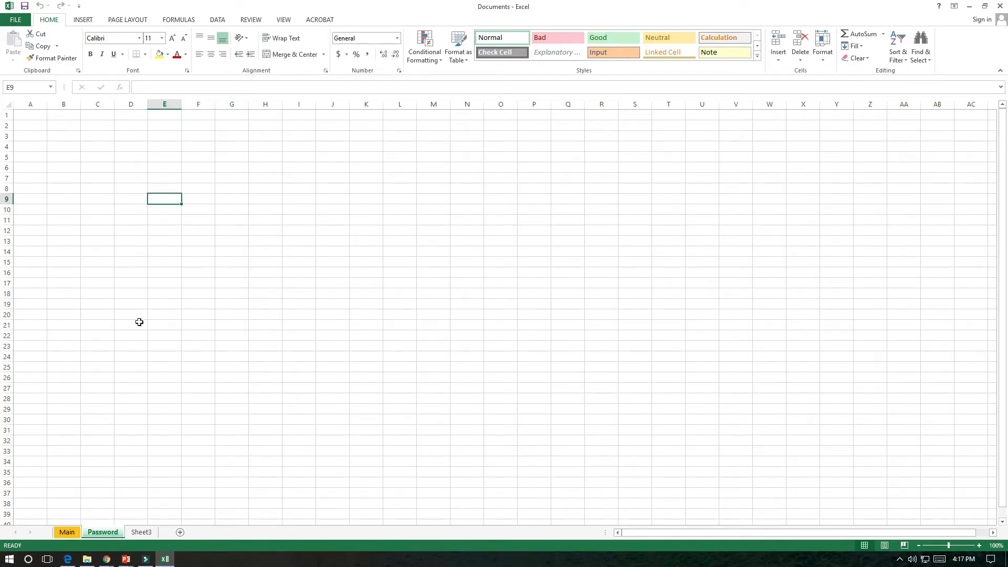
click(97, 146)
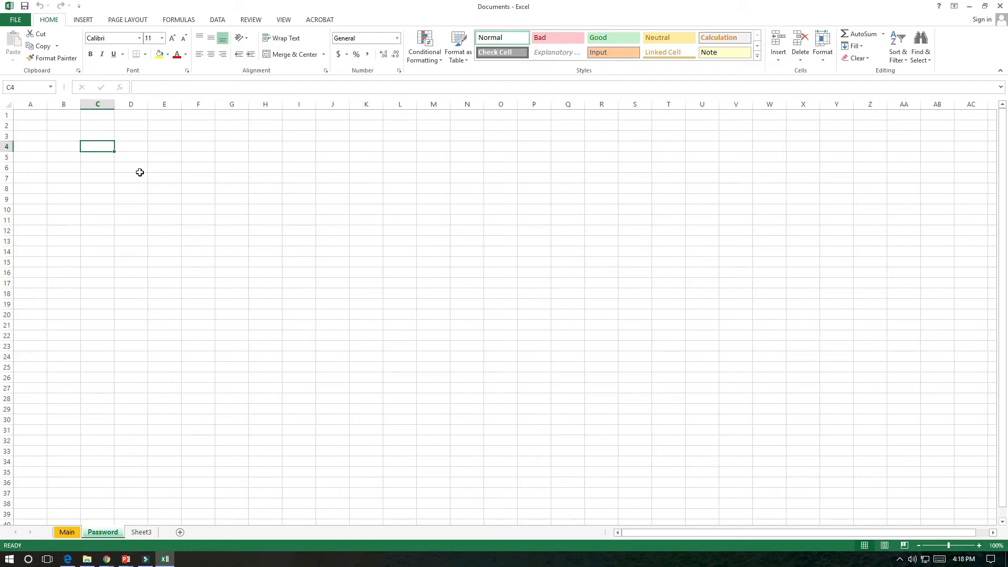
text(Faceb)
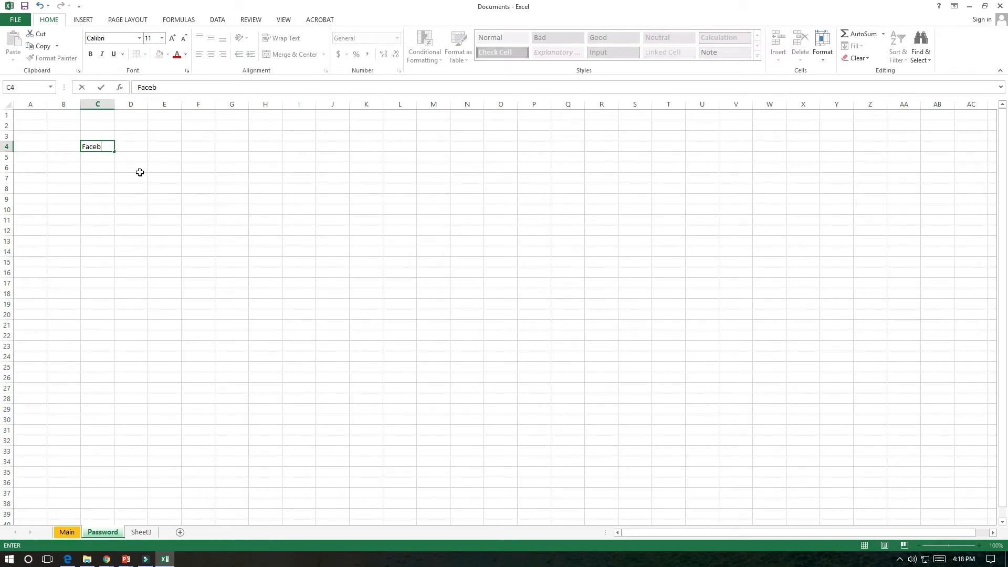
text(ook)
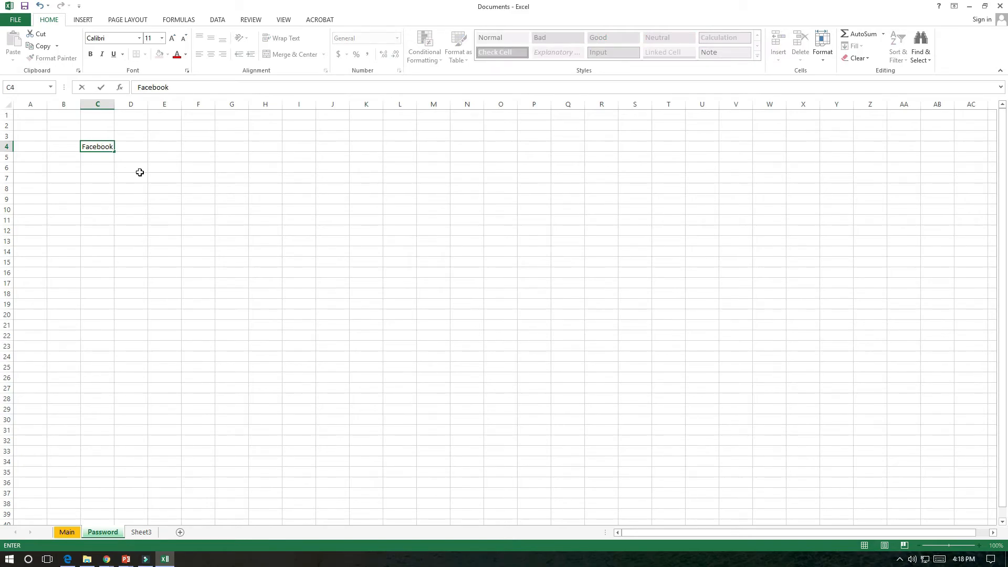
Step: Enter the label 'Id' in C6 and the aaa@gmail email address in D6
click(97, 168)
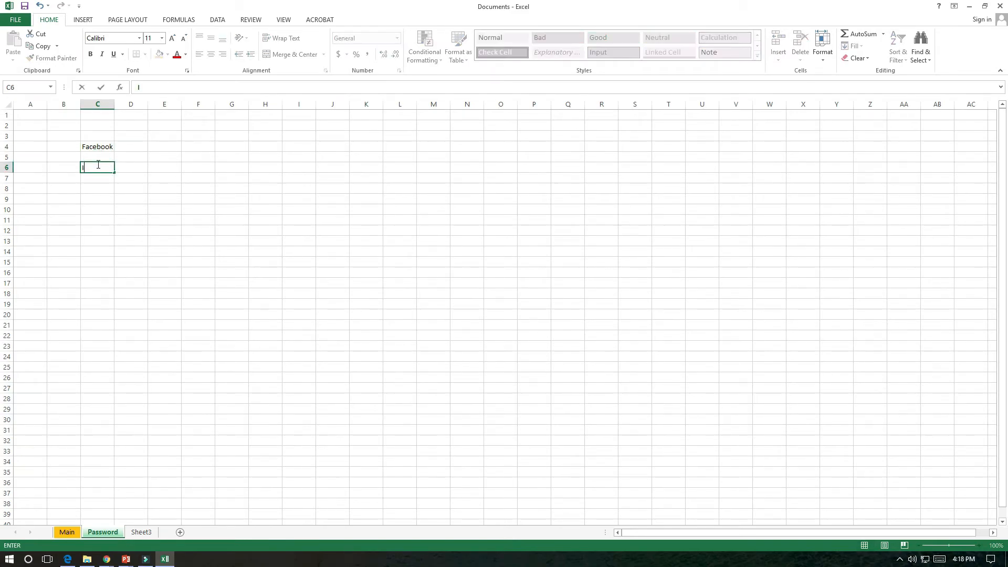
text(Id)
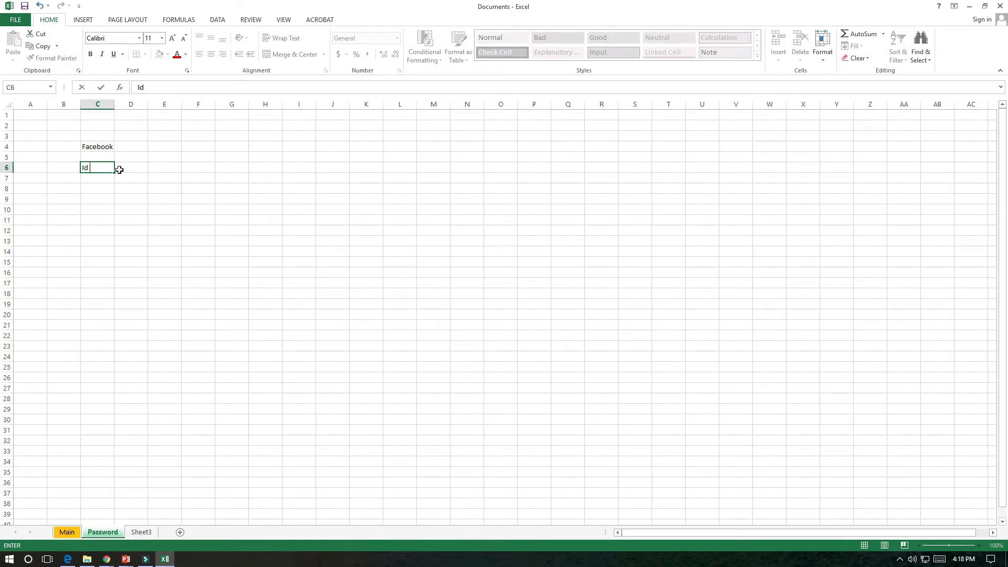
text(aaa)
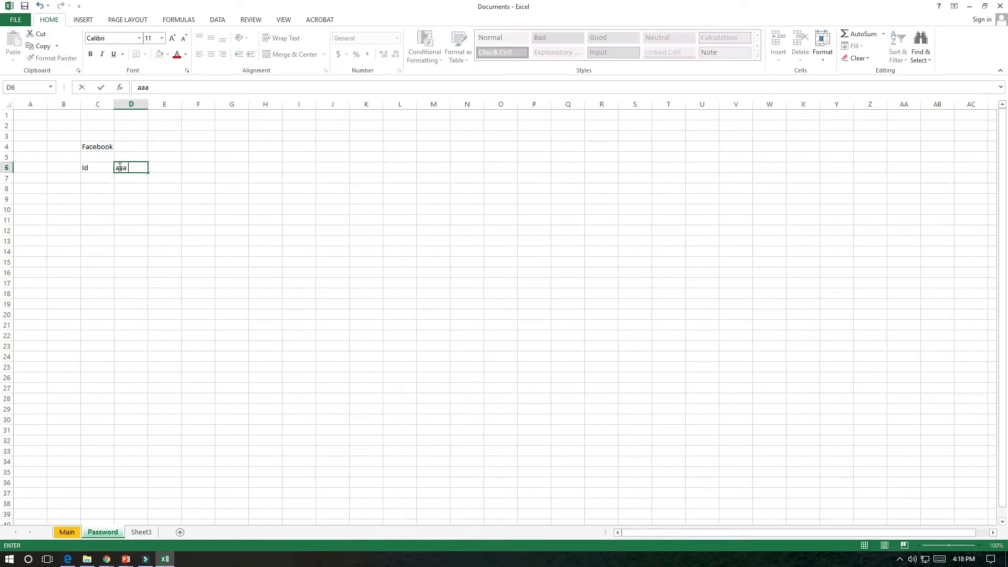
text(@)
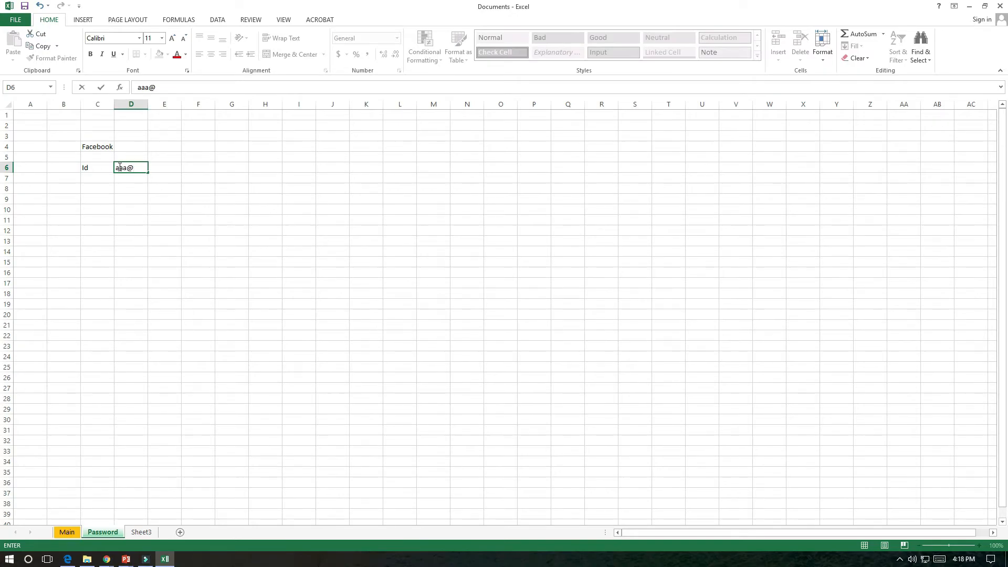
text(gmail.co)
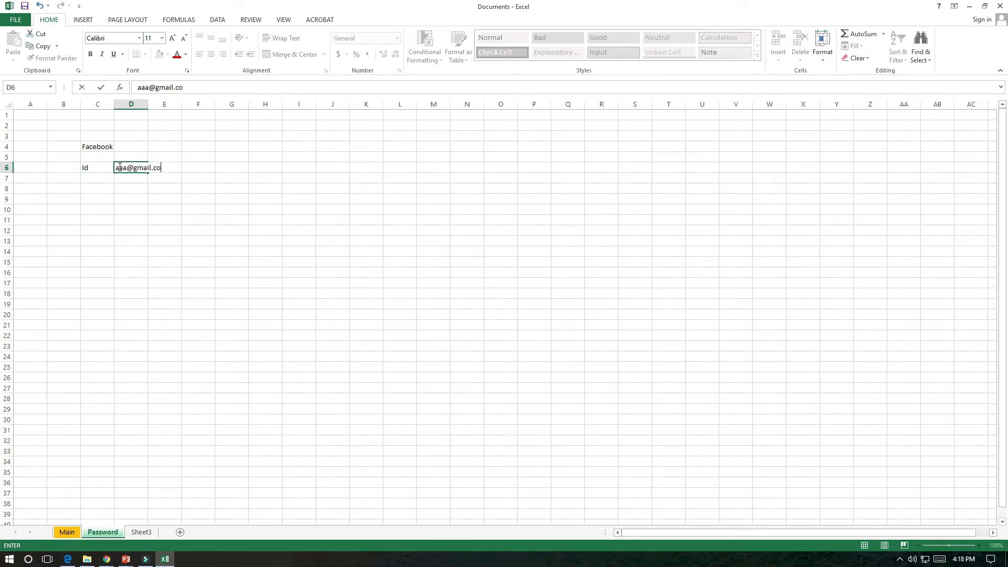
key(Return)
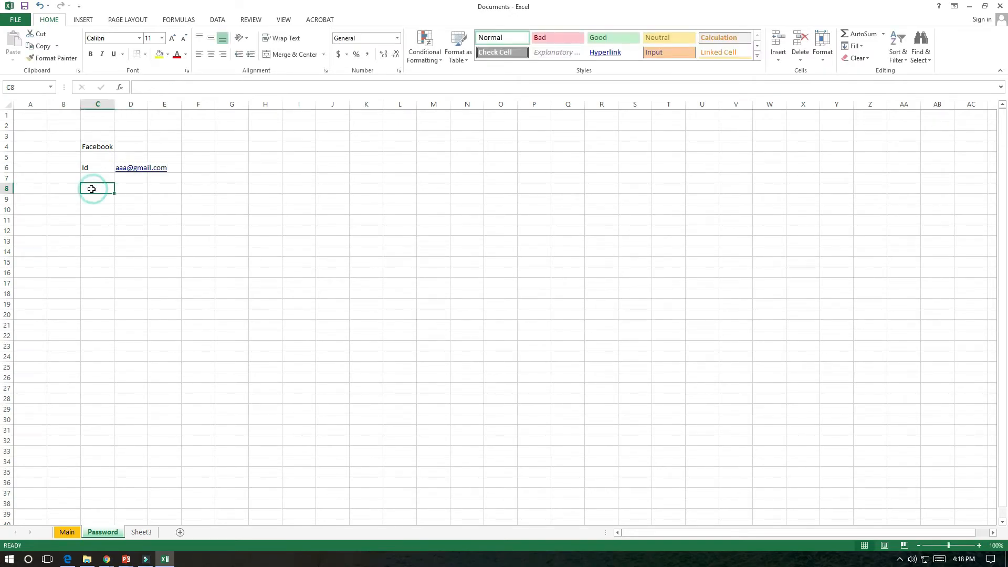
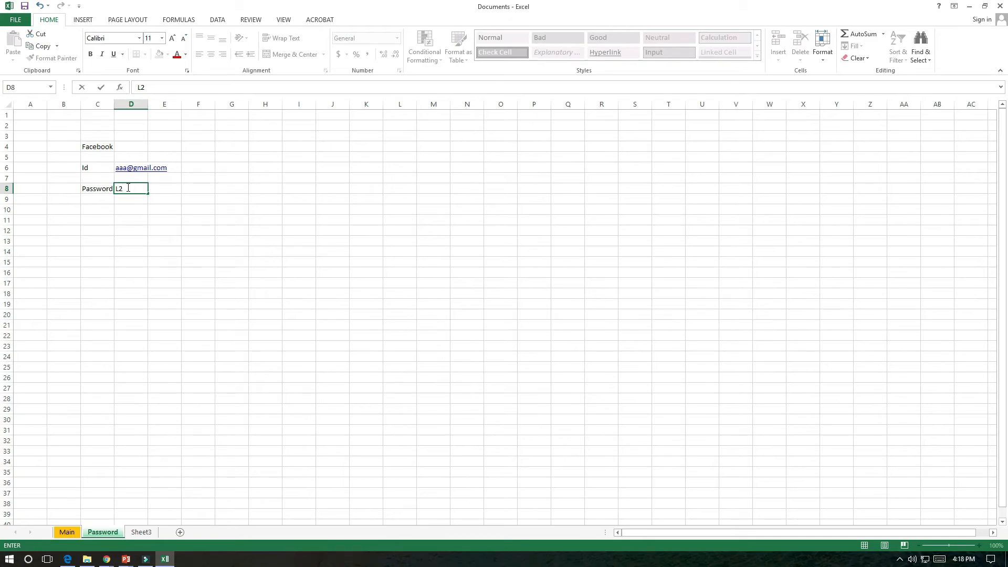
key(Return)
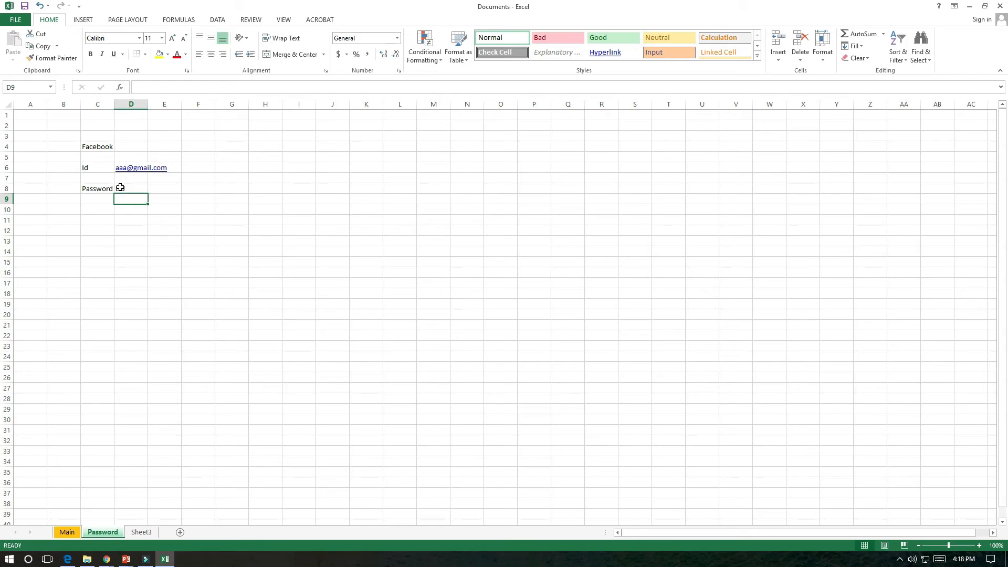
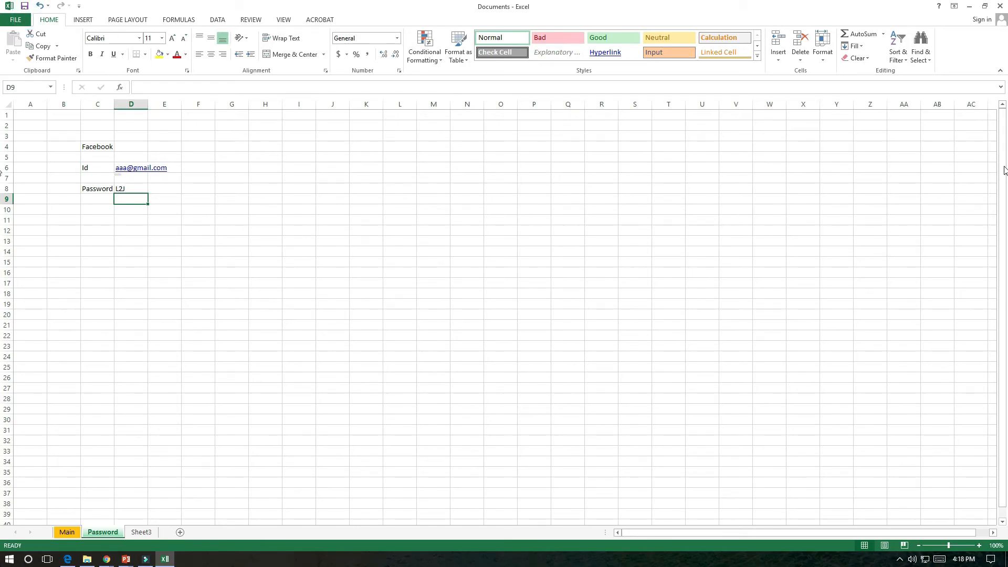
click(974, 5)
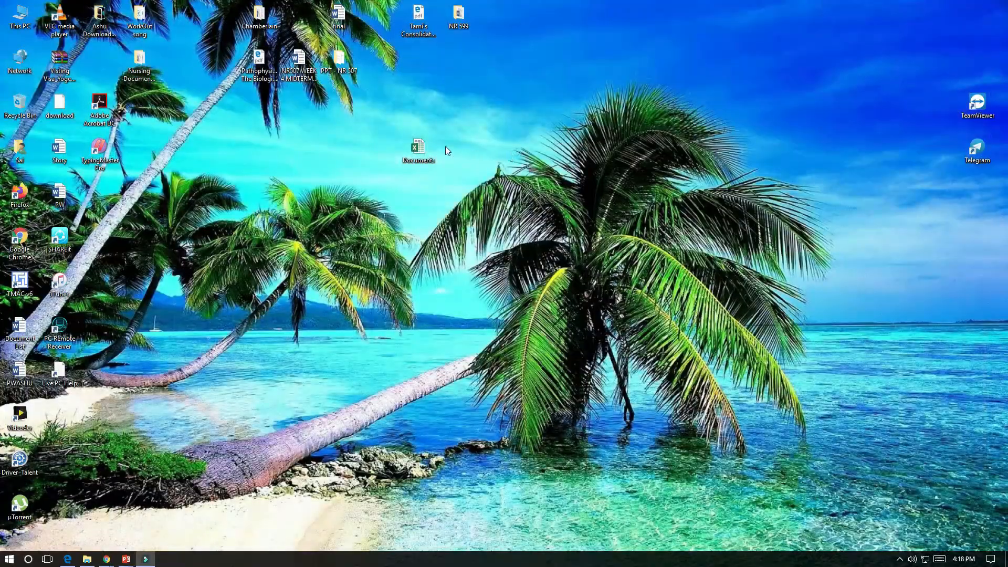
Step: Open Documents with its password, verify the Facebook entries on the Password sheet, then close Excel
double_click(418, 149)
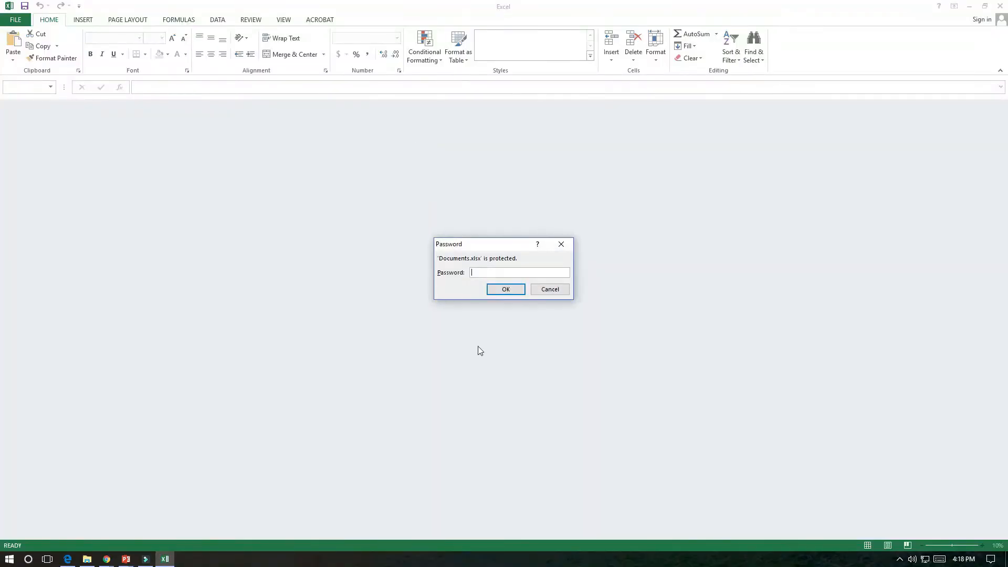
text(•)
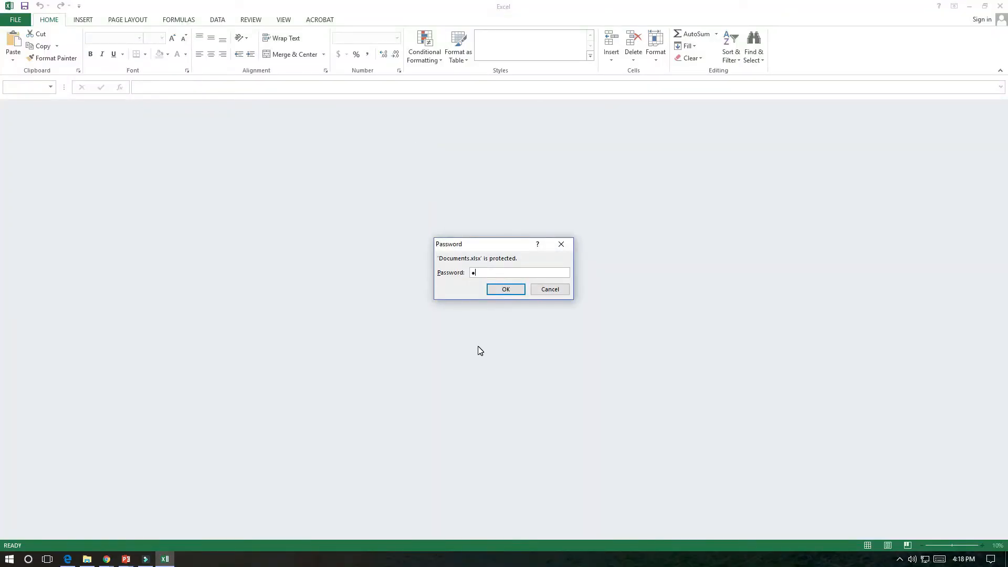
key(backspace)
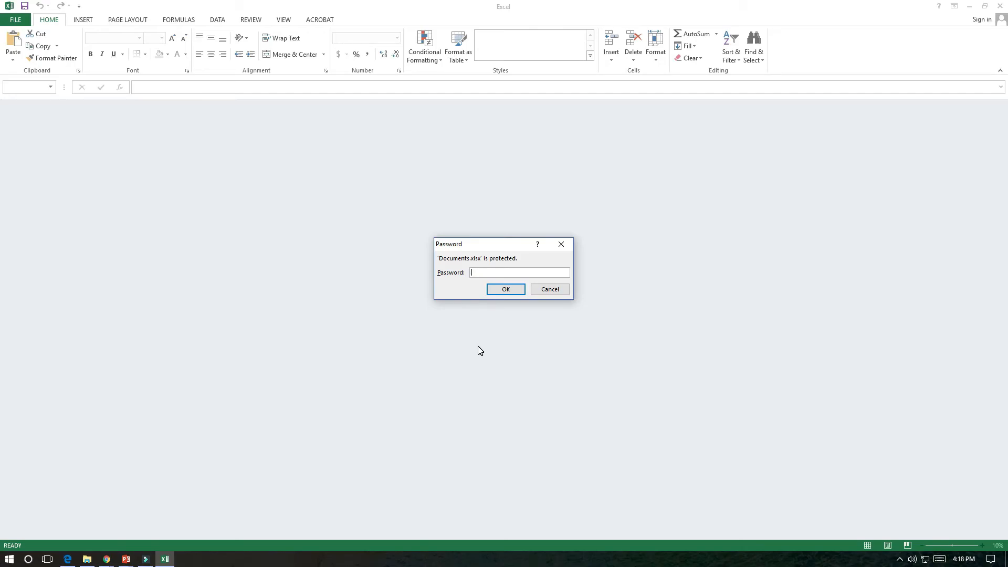
click(505, 288)
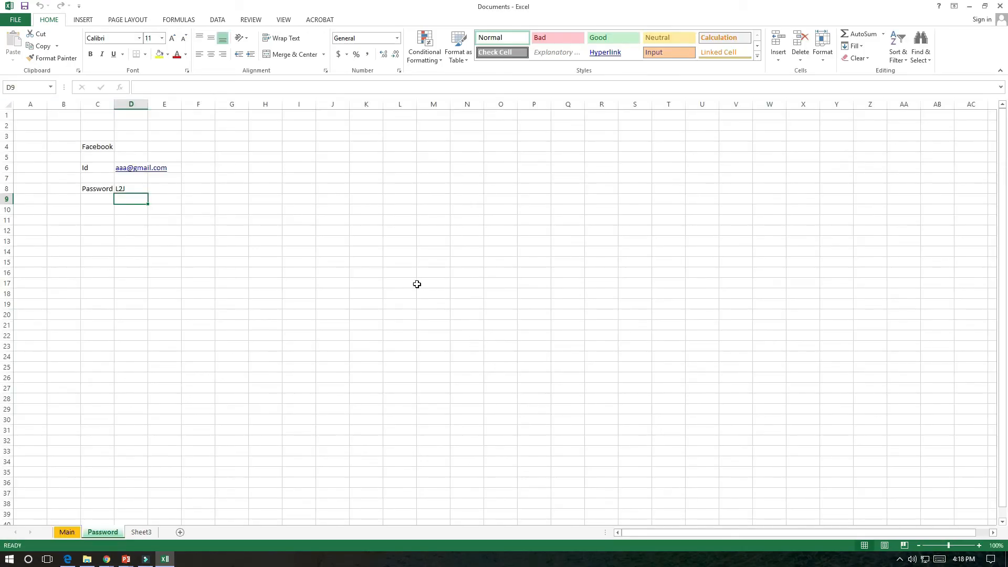
mouse_move(115, 218)
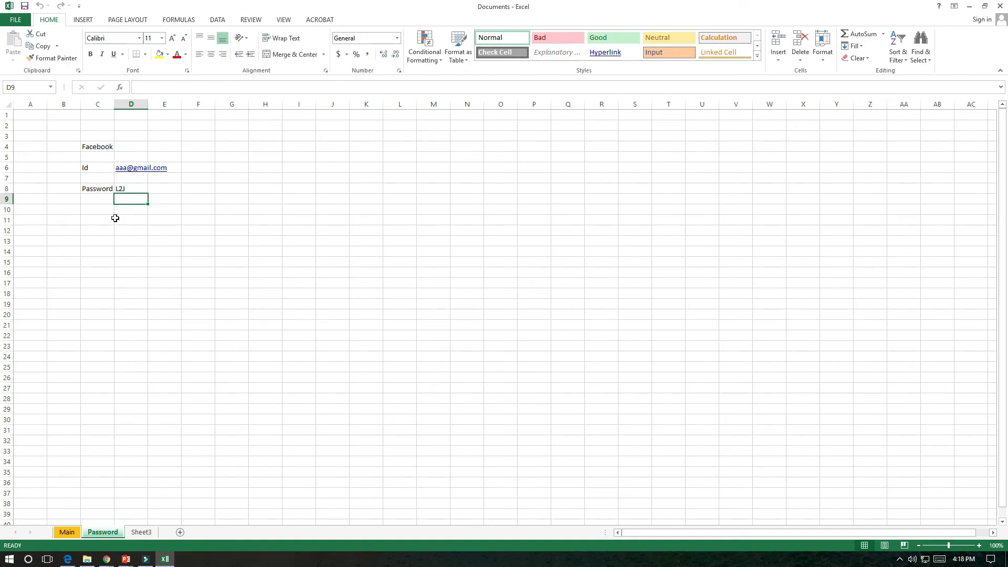
mouse_move(997, 7)
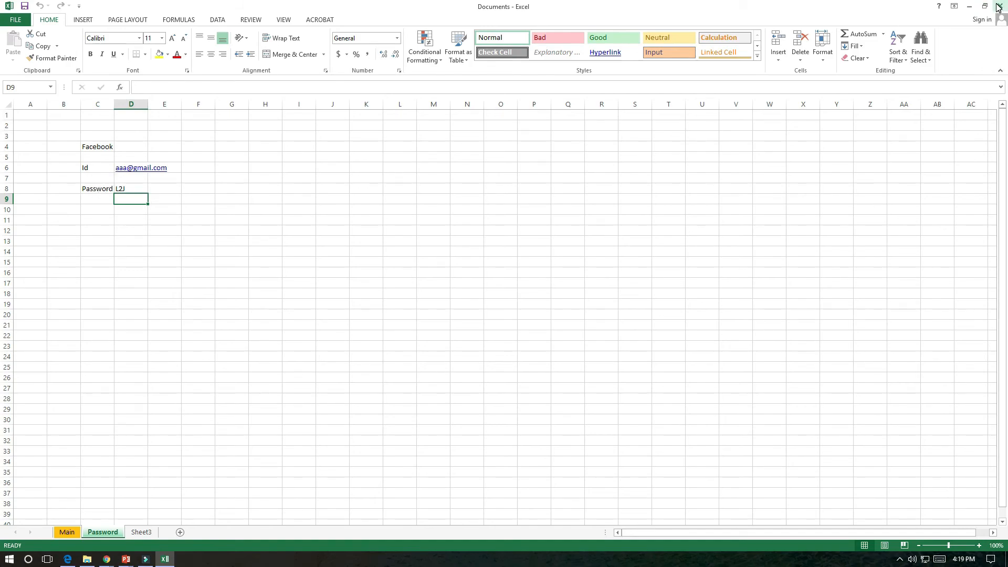
click(984, 7)
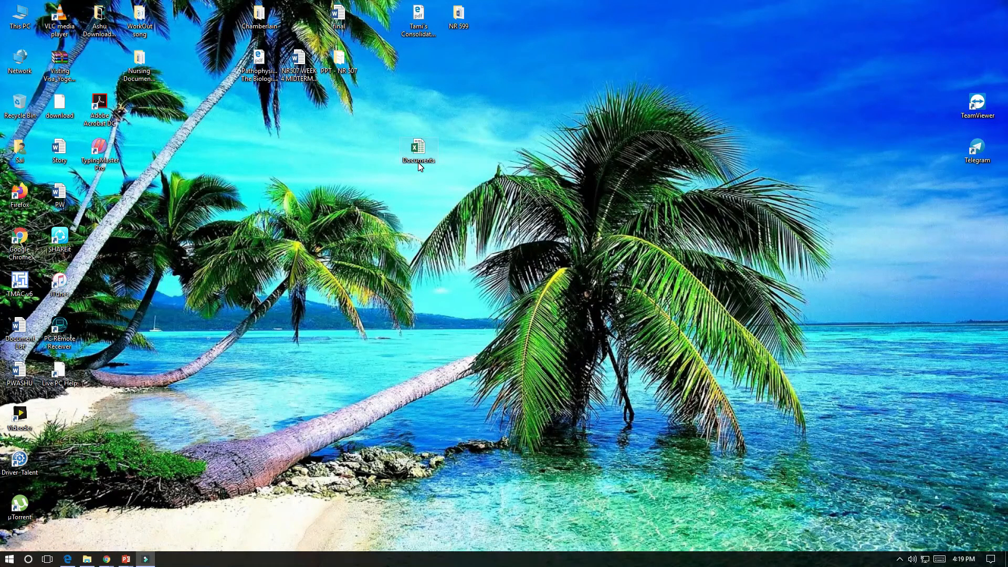
mouse_move(419, 165)
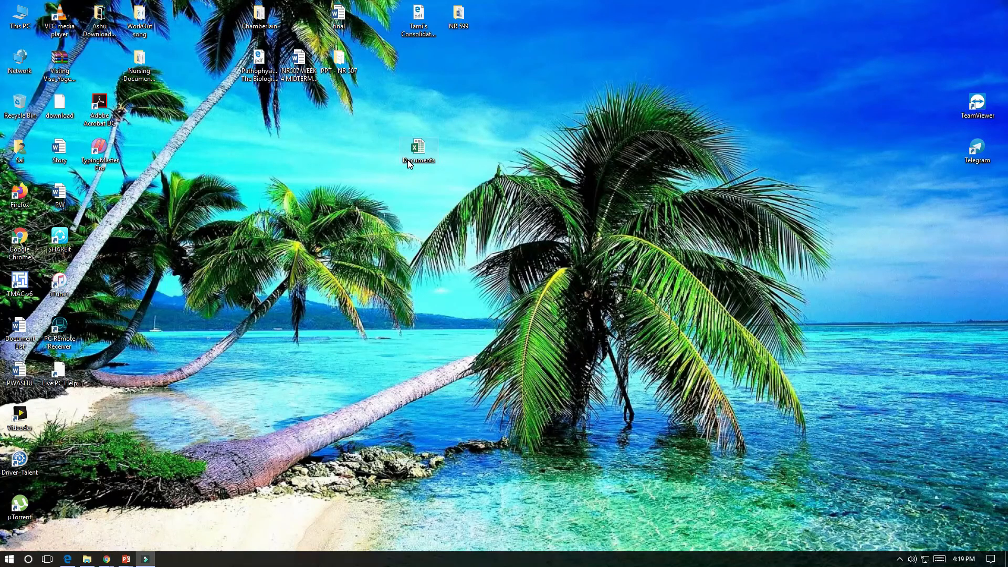